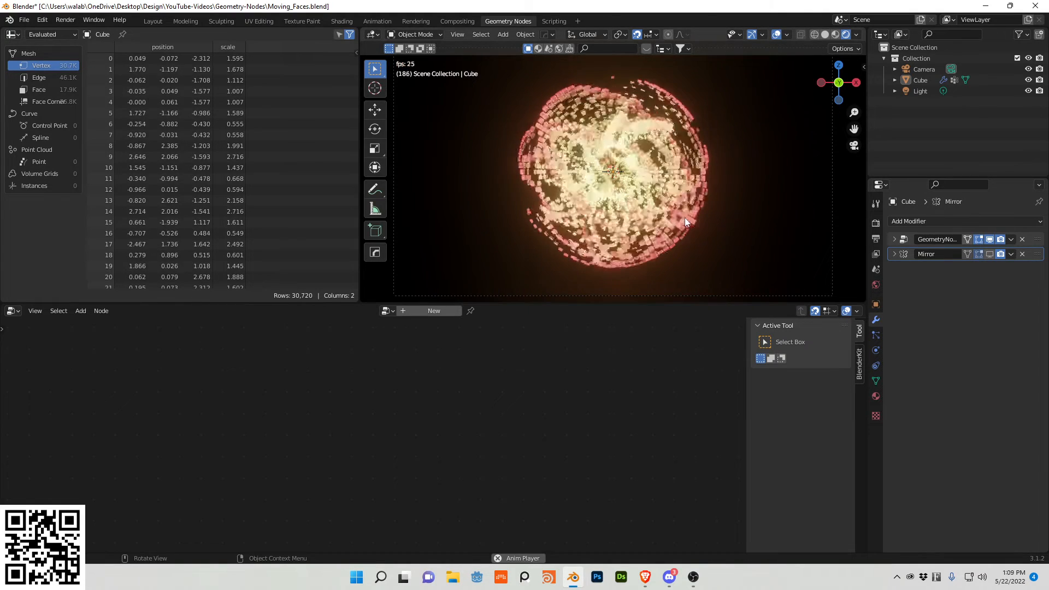
Delete all objects and add a new cube with a fresh Geometry Nodes modifier
left_click(503, 34)
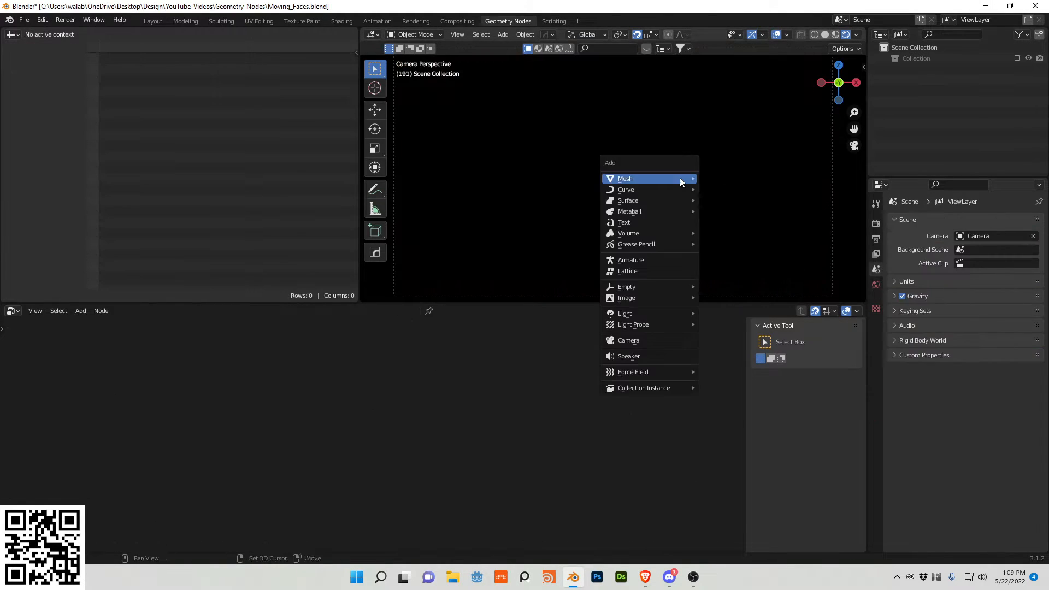
left_click(625, 178)
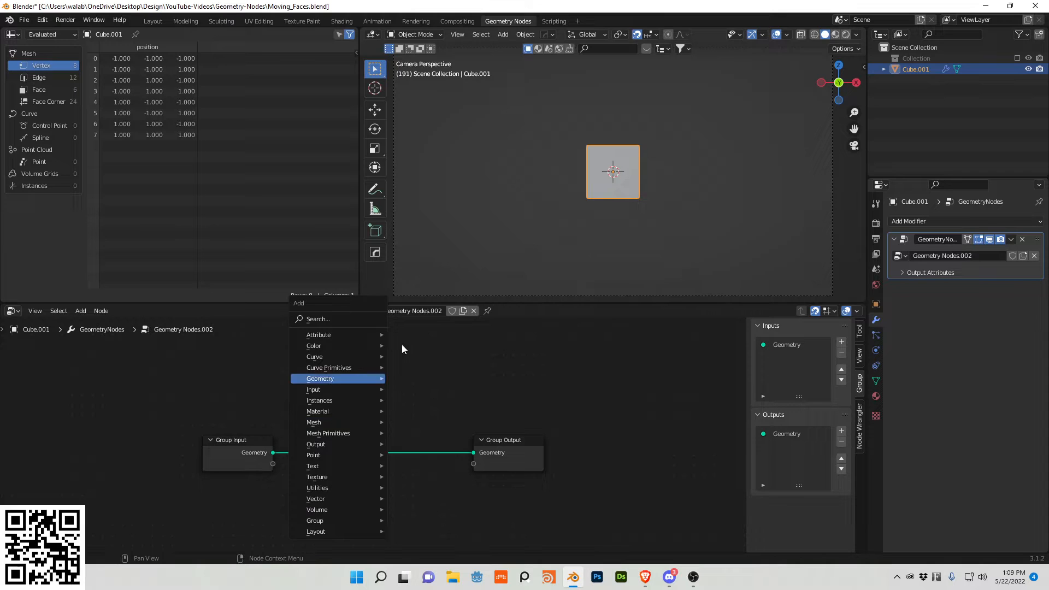
Chain an Ico Sphere node through Dual Mesh and Split Edges into Group Output
type("ico")
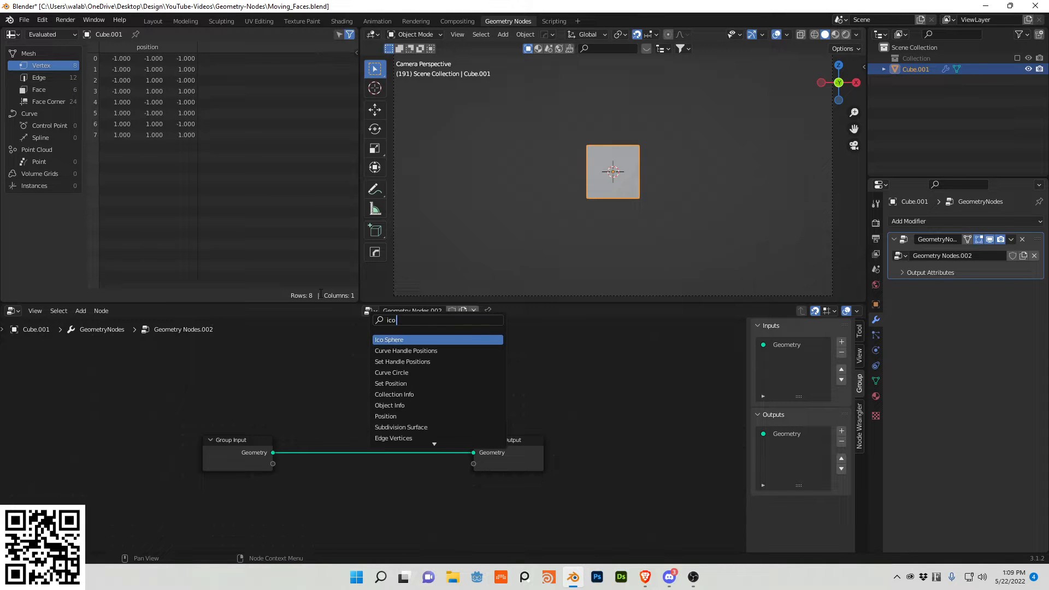
left_click(390, 339)
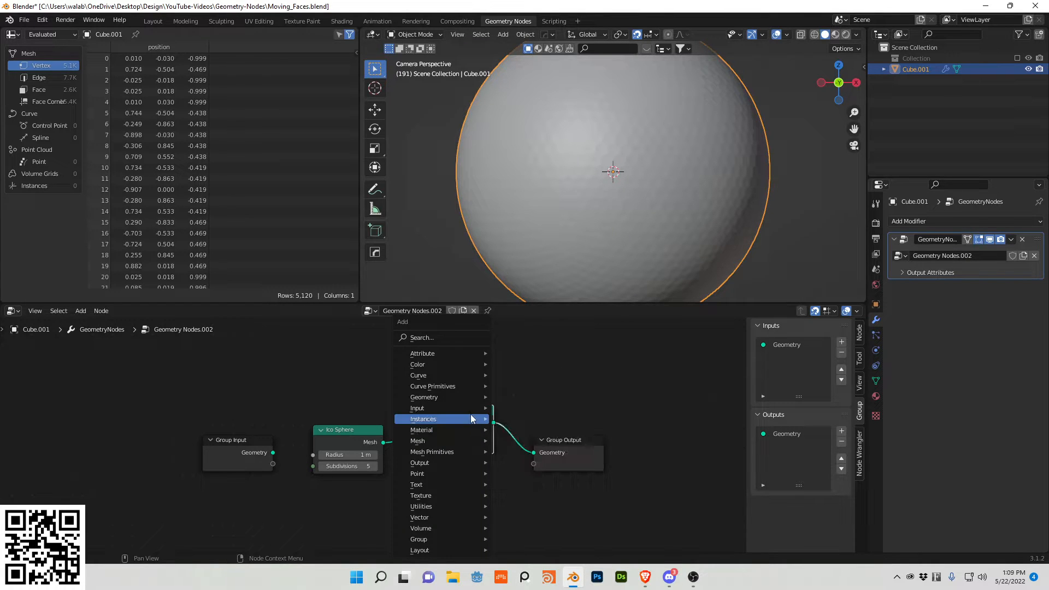
type("split")
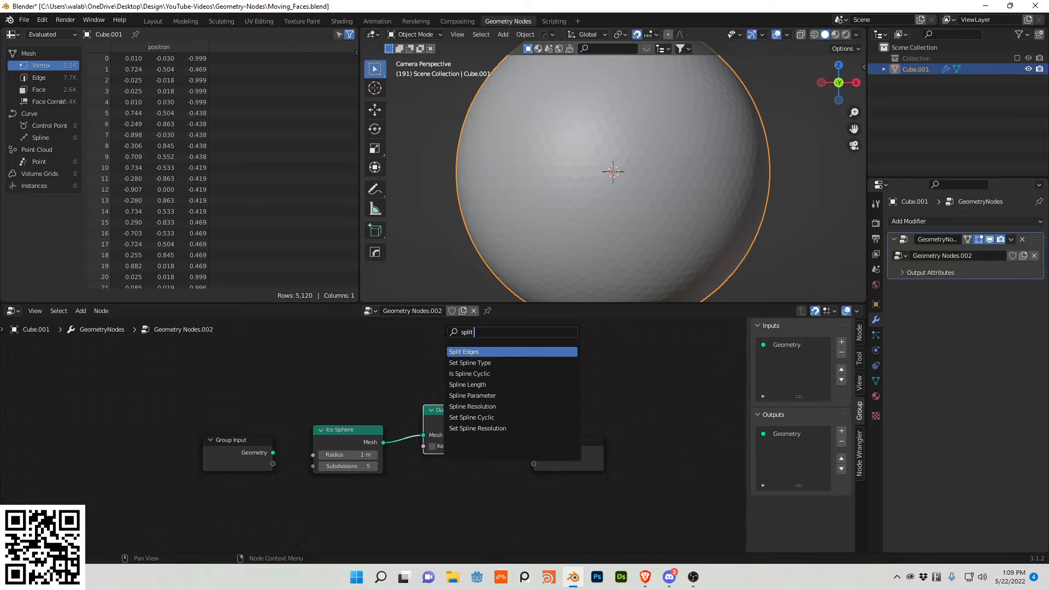
left_click(464, 351)
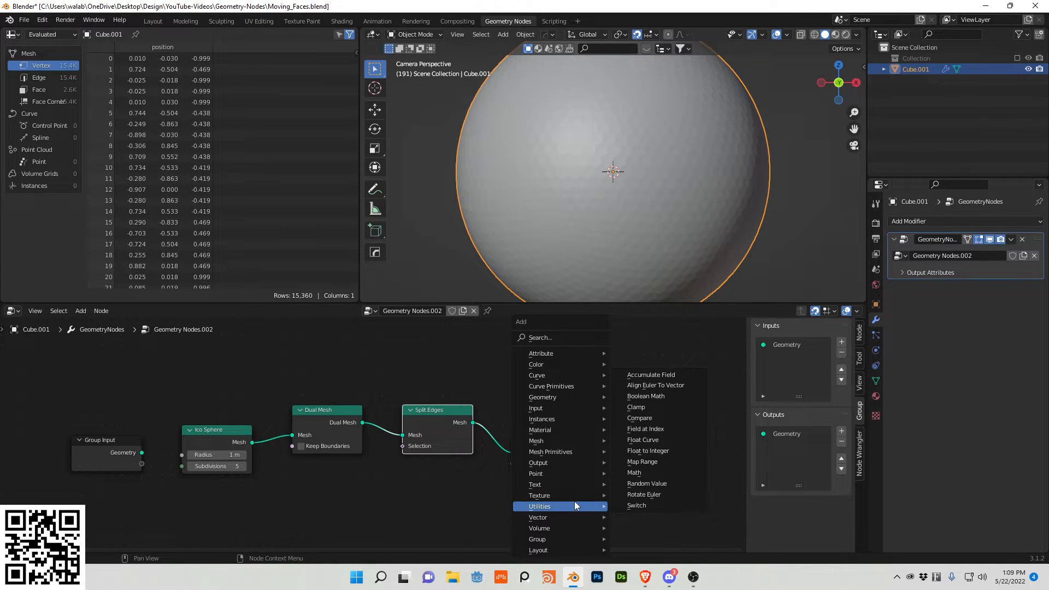
Add a Capture Attribute storing the Index as an Integer on the Face domain
type("ca")
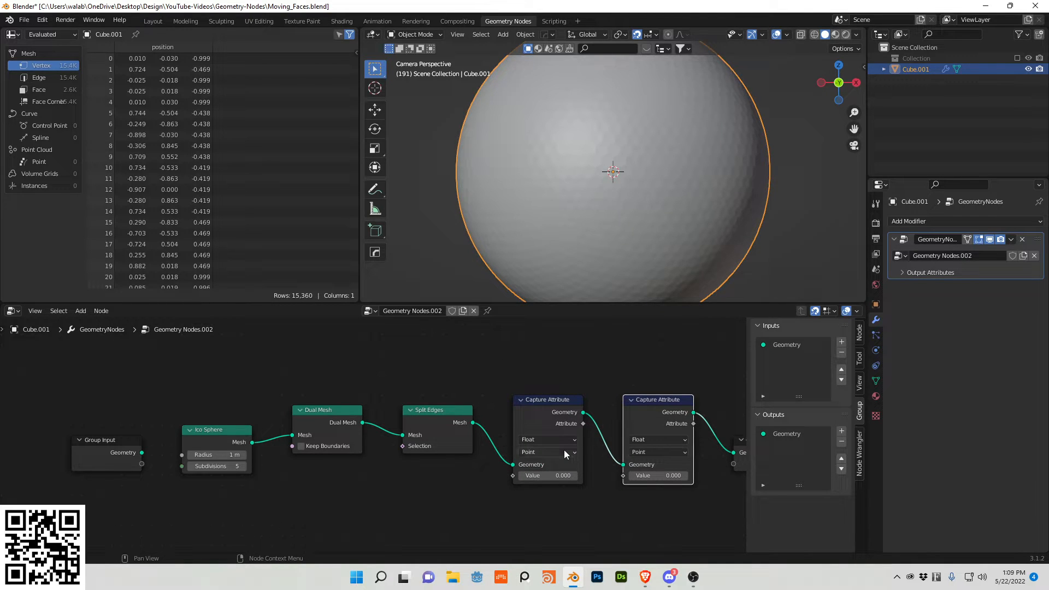
mouse_move(548, 451)
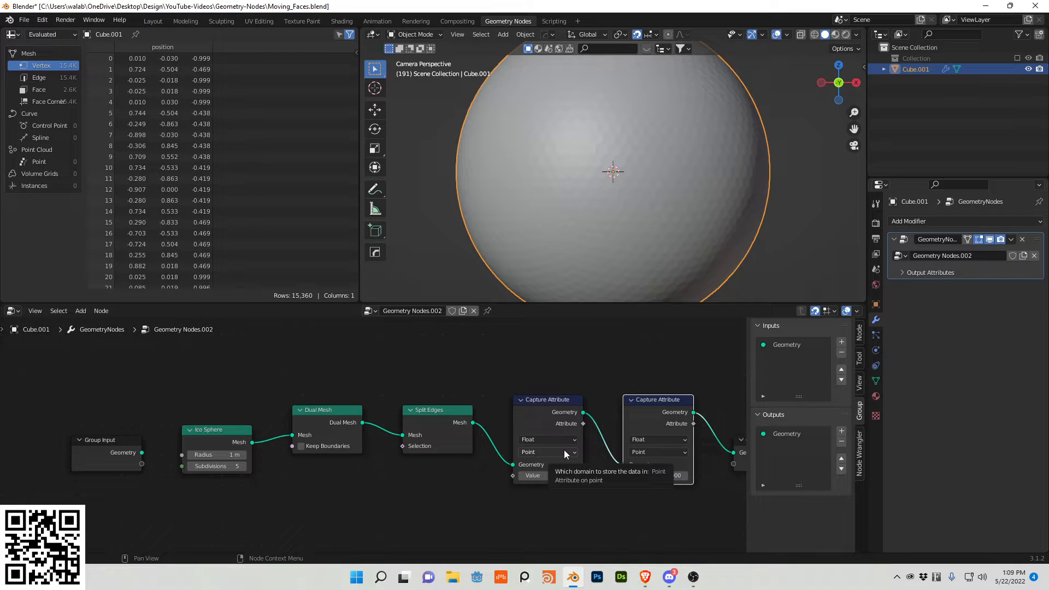
left_click(546, 439)
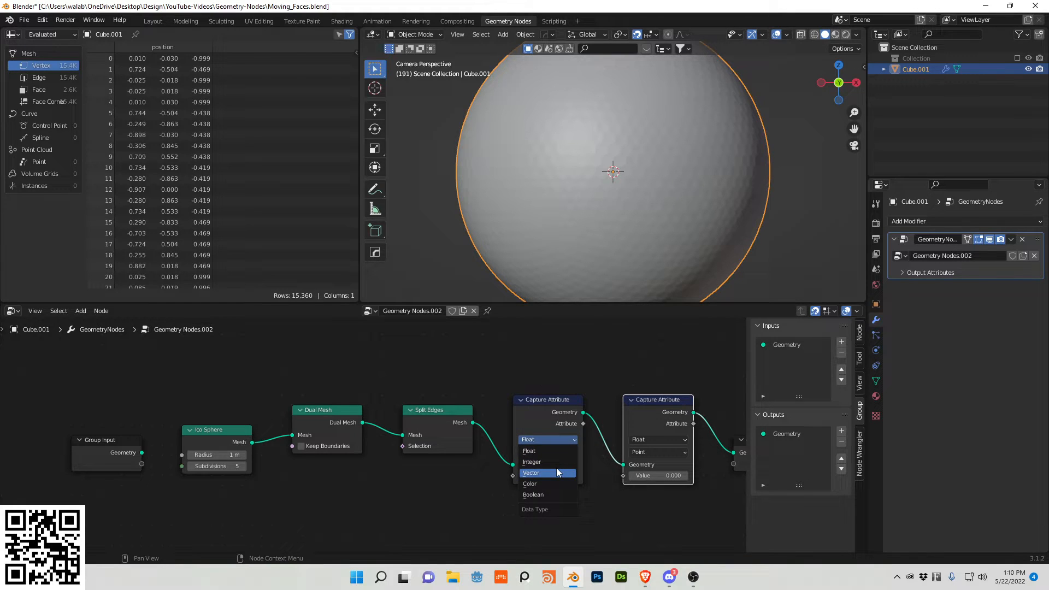
left_click(531, 462)
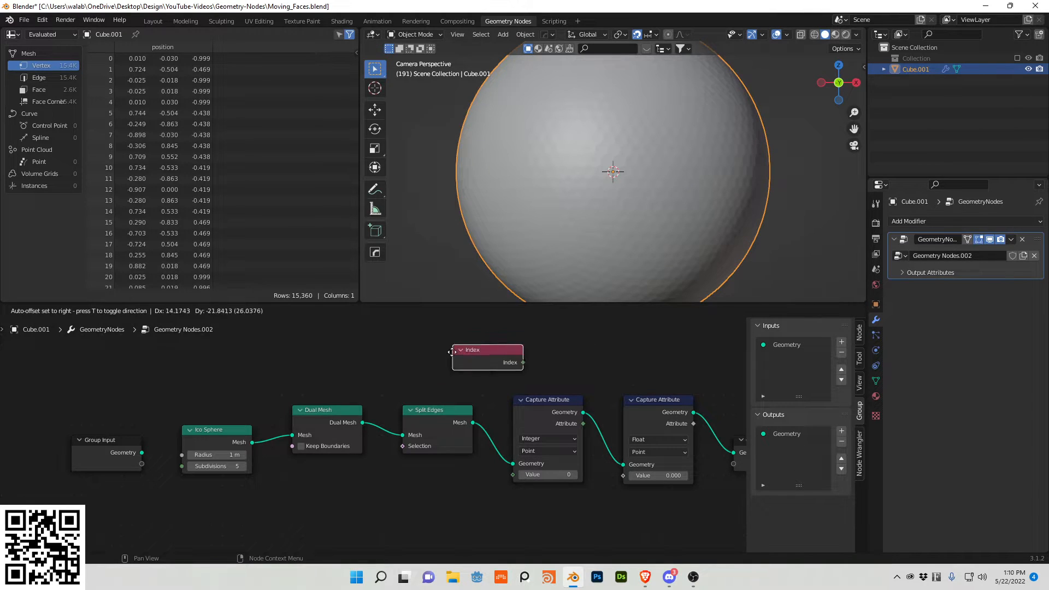
left_click_drag(487, 357, 458, 476)
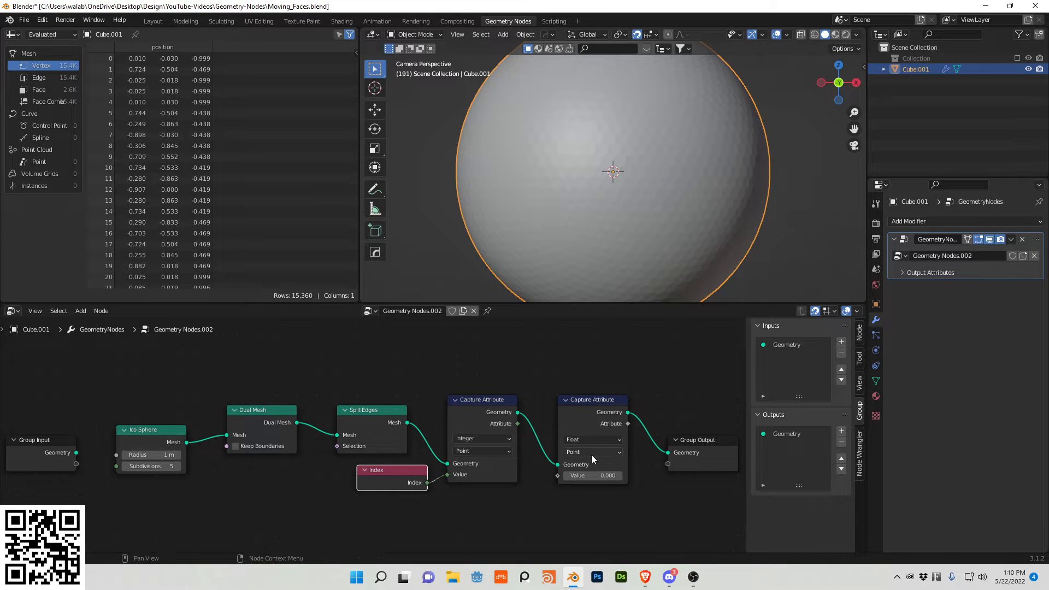
left_click(480, 451)
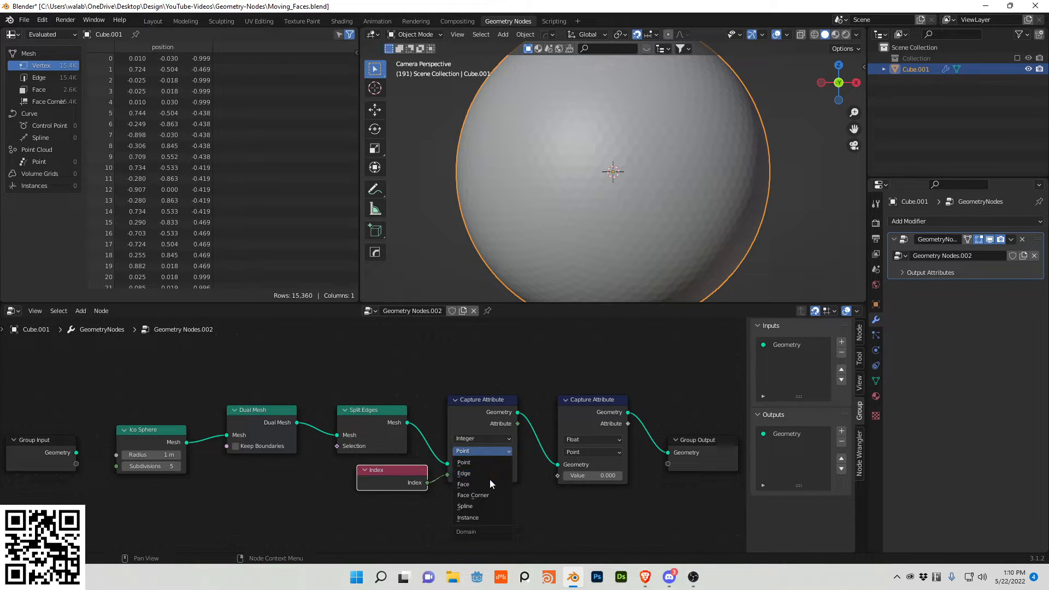
left_click(462, 484)
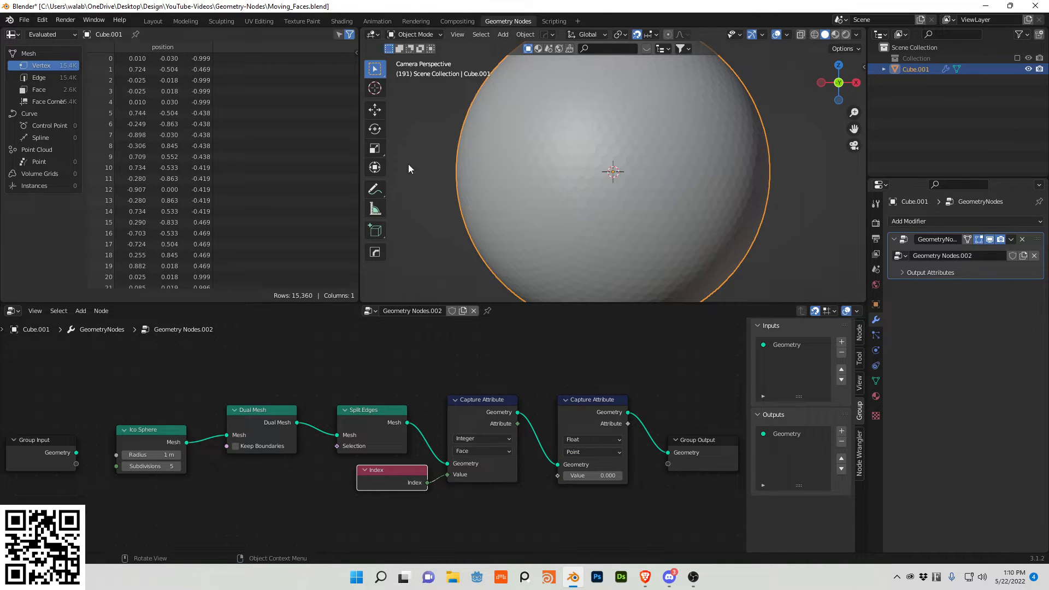
Set the second Capture Attribute node's domain to Face
left_click(591, 400)
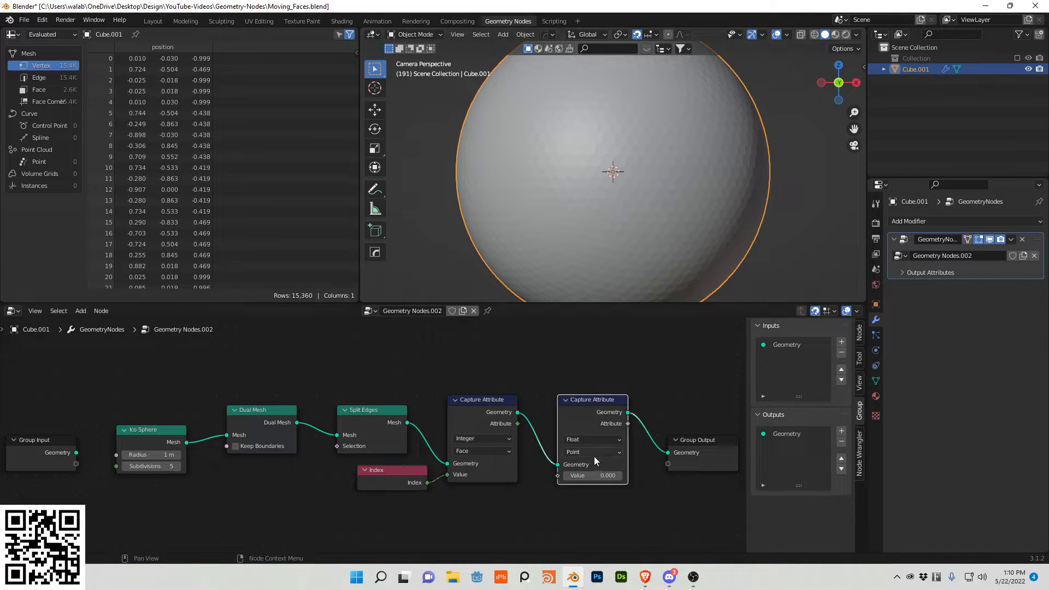
left_click(590, 452)
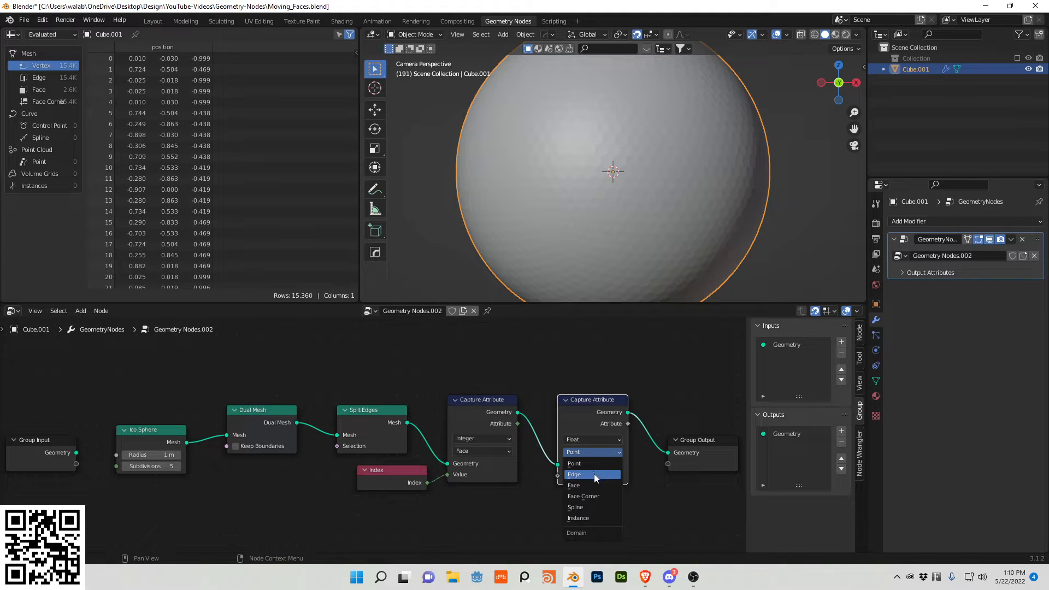
left_click(573, 474)
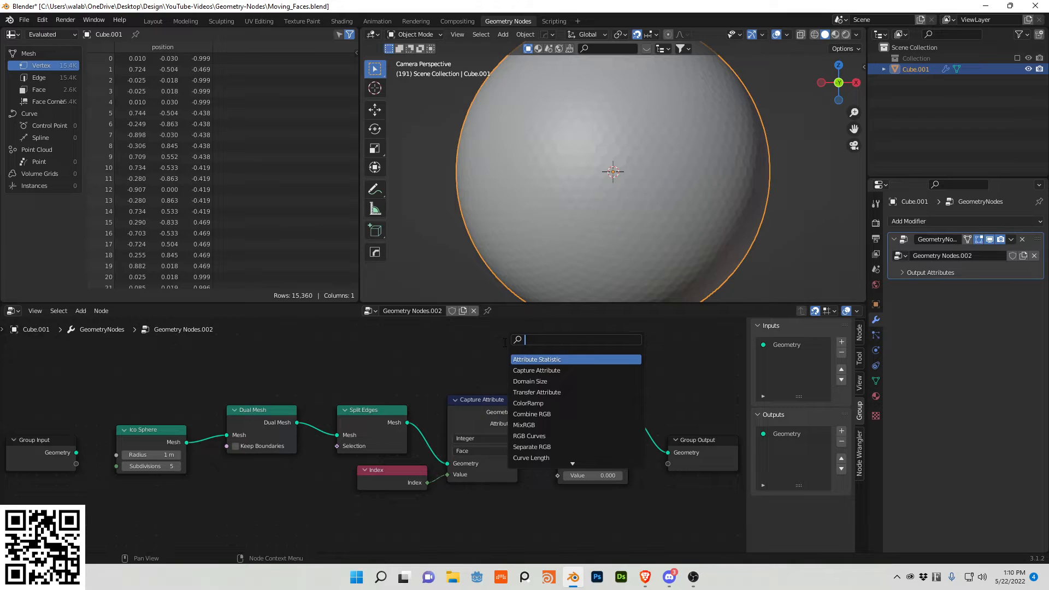
left_click(536, 370)
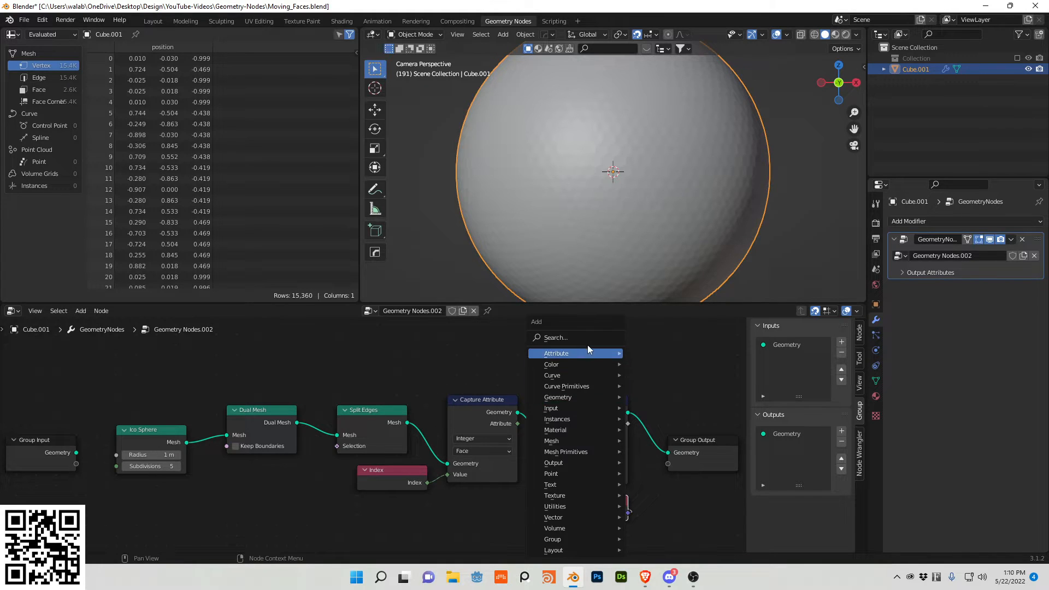
Add Normal capture, Set Position, Scale Elements and individual Extrude Mesh before Group Output
type("seyt")
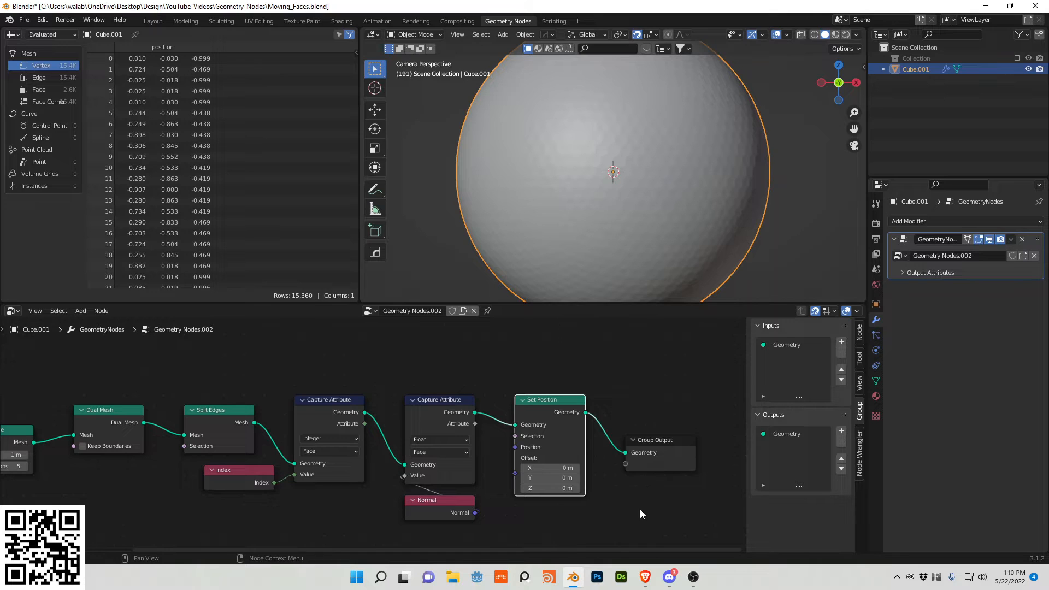
type("sca")
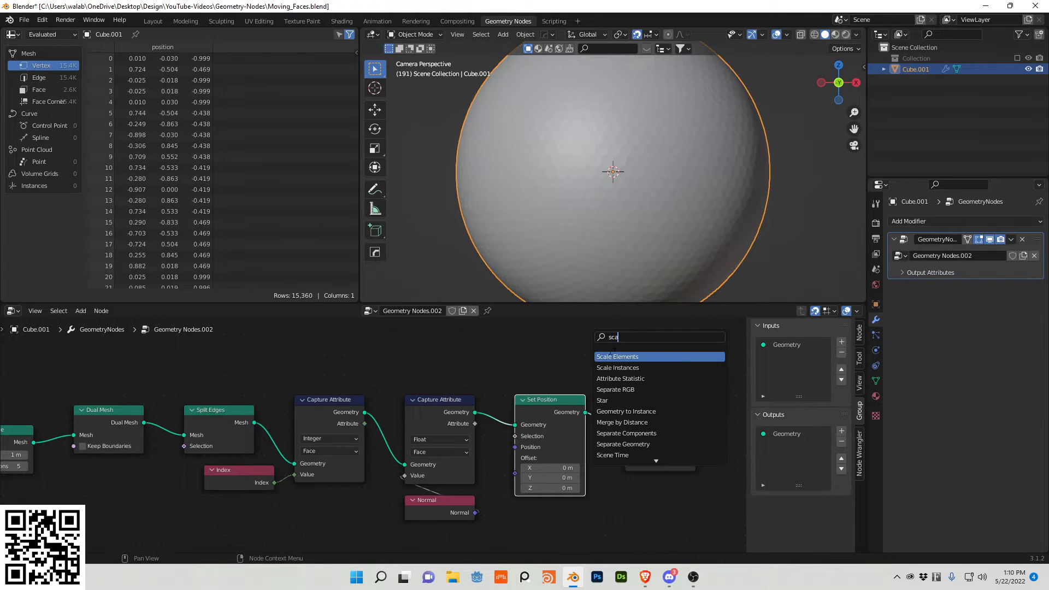
left_click(617, 355)
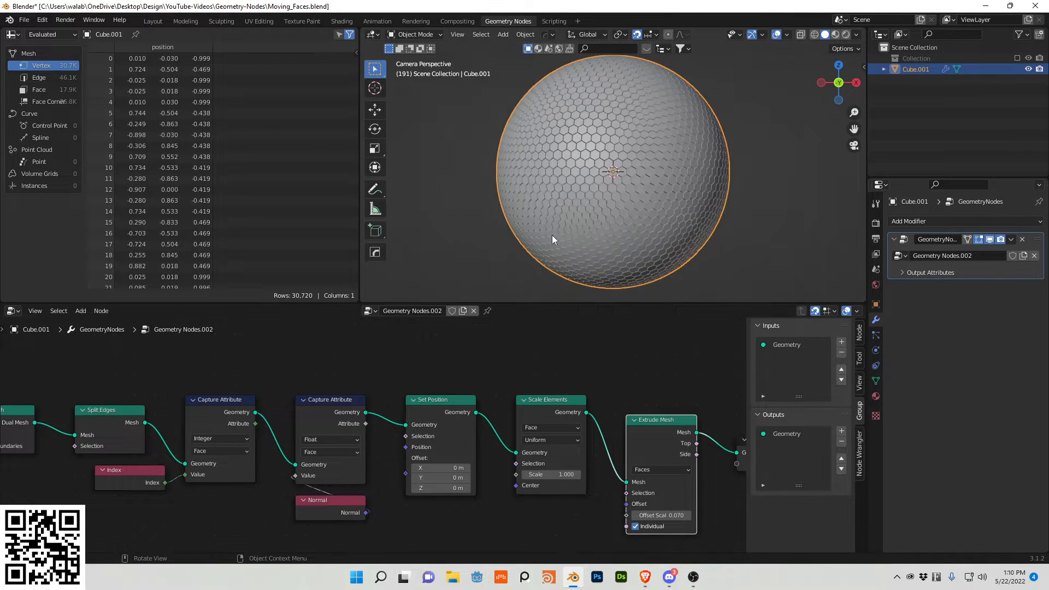
left_click(597, 175)
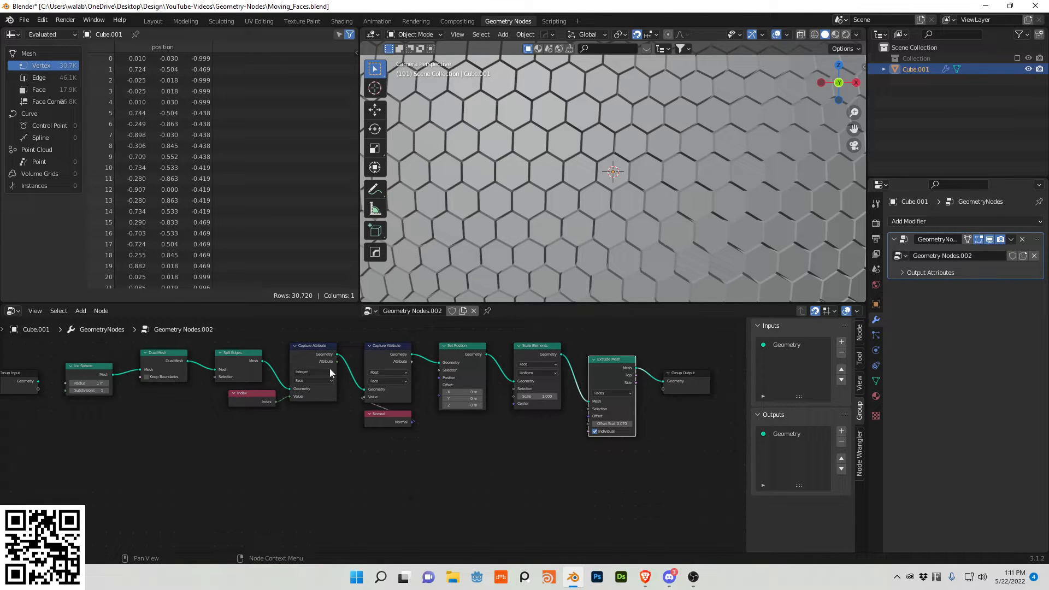
mouse_move(252, 372)
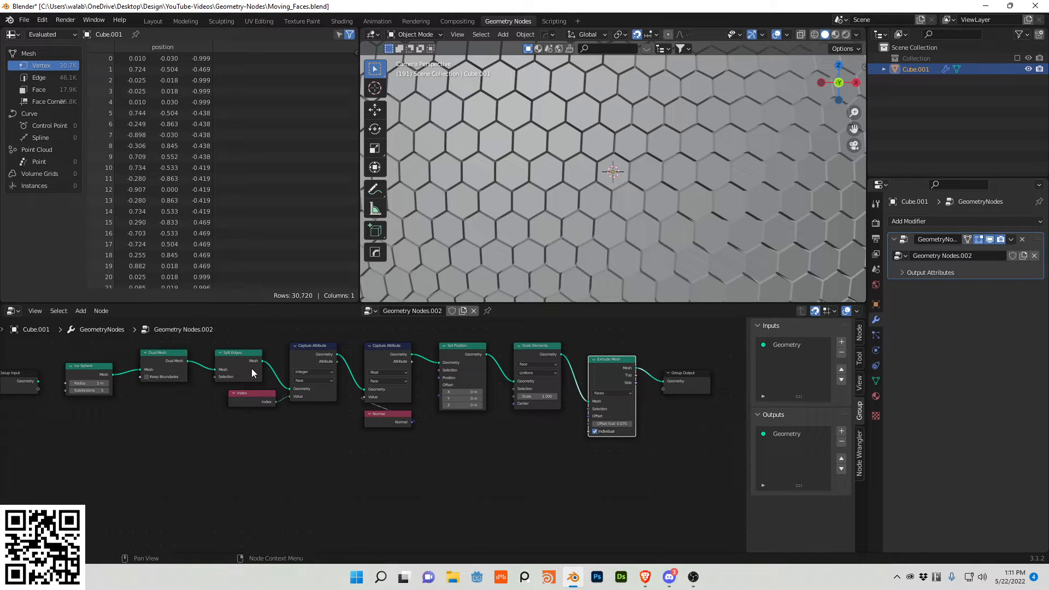
mouse_move(249, 406)
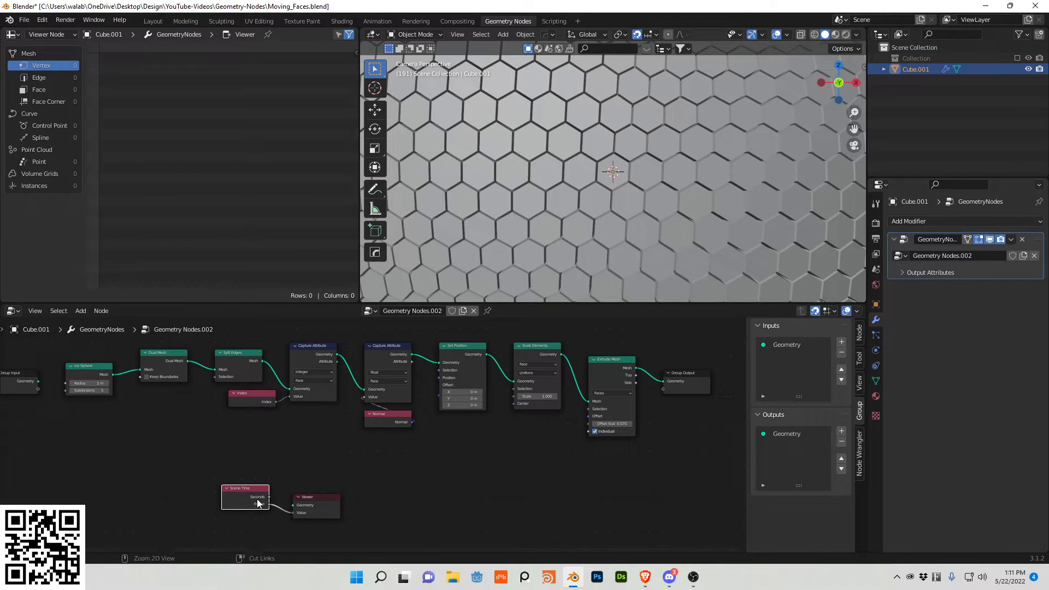
Add Scene Time and a Vector Multiply node combining Frame with the captured normal
type("v")
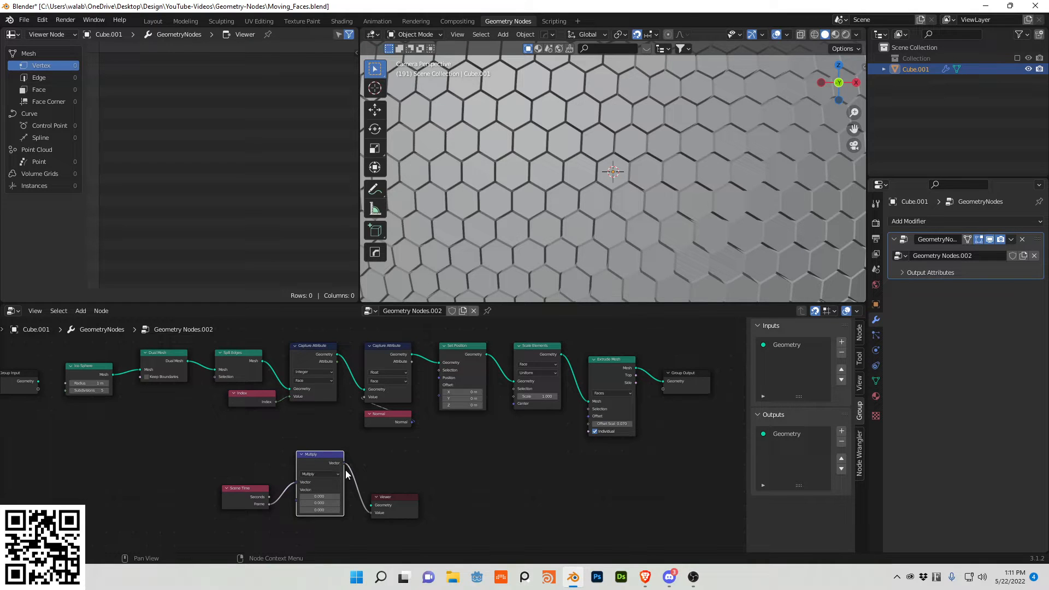
left_click_drag(319, 453, 353, 454)
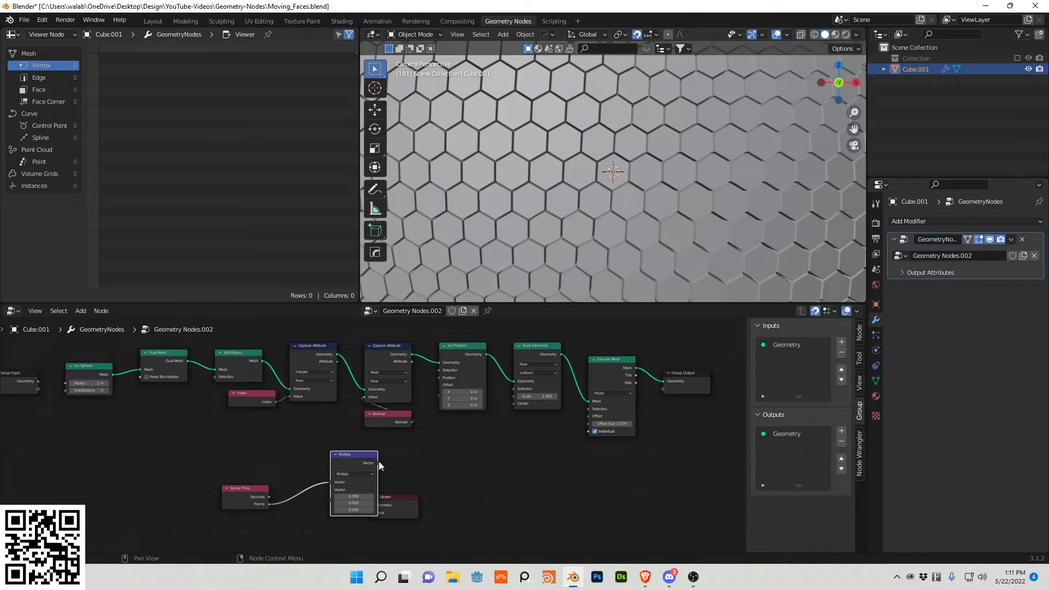
left_click_drag(379, 463, 429, 394)
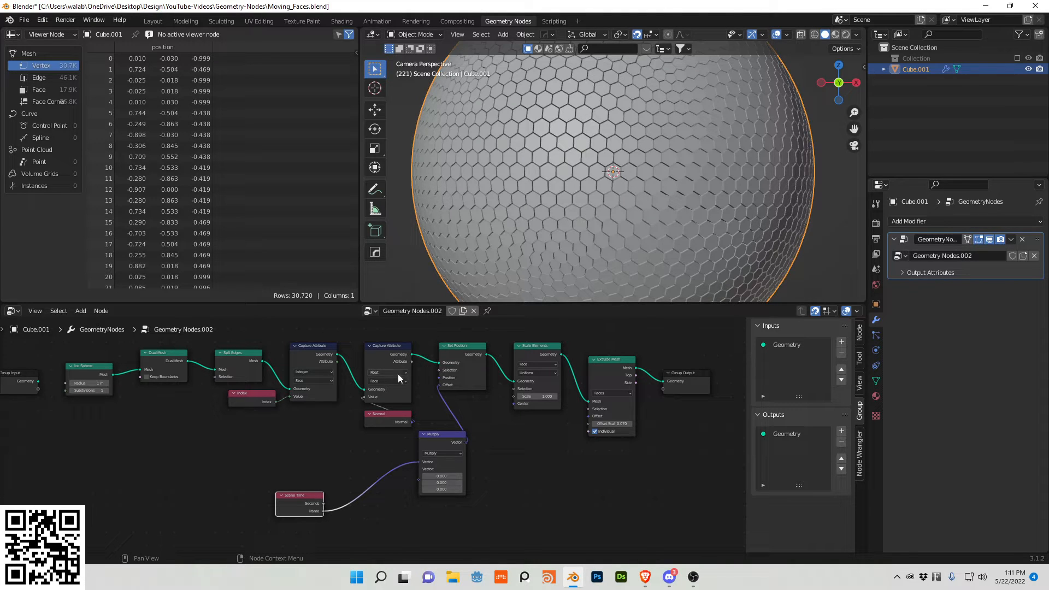
Chain Scene Time through Multiply (6.283), Add and Sine math nodes into Vector Multiply
left_click(386, 373)
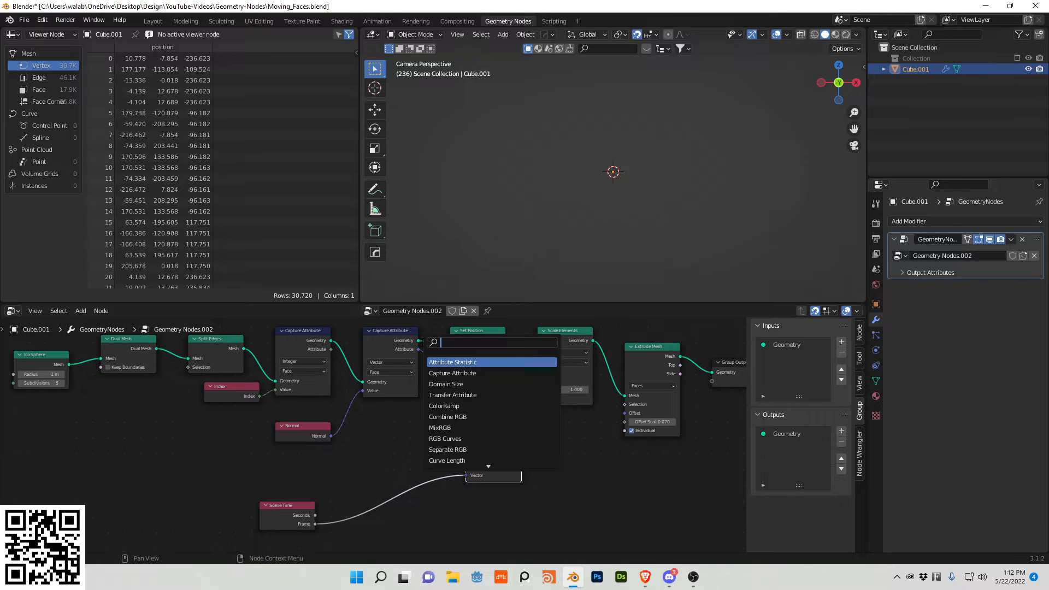
type("msaa")
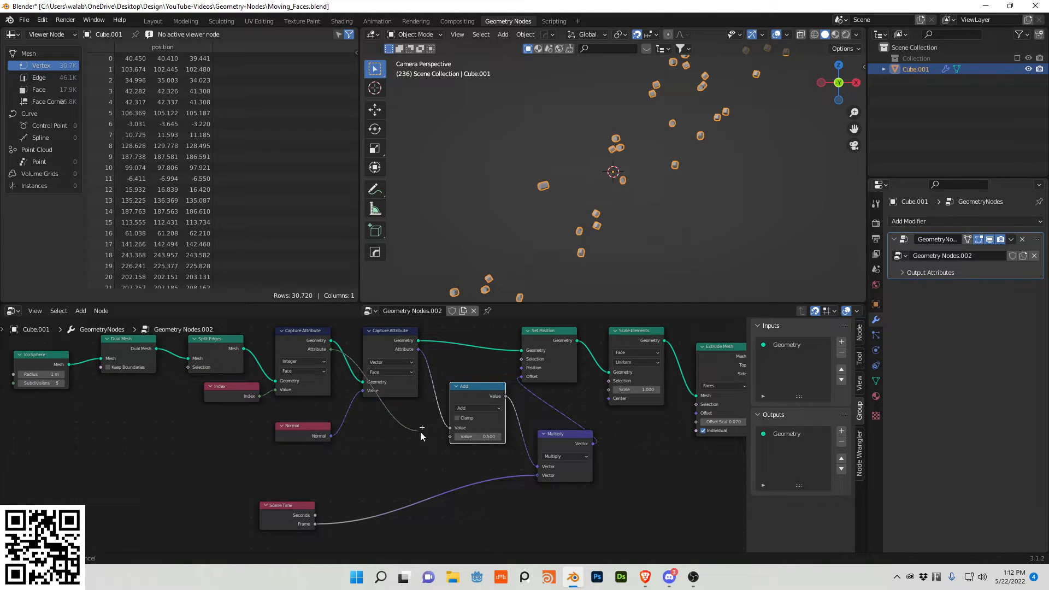
left_click(478, 408)
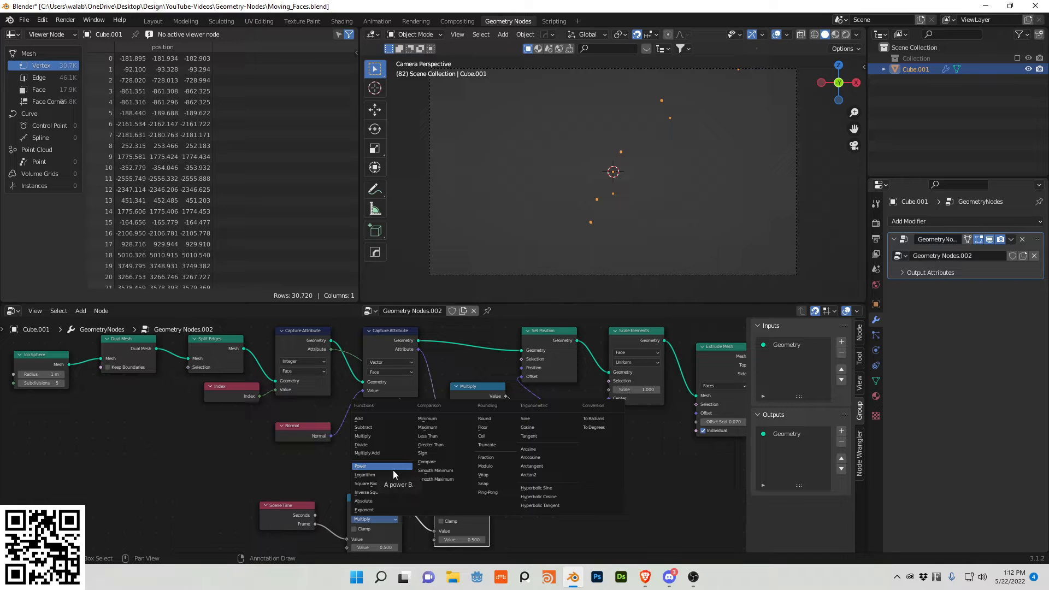
mouse_move(384, 444)
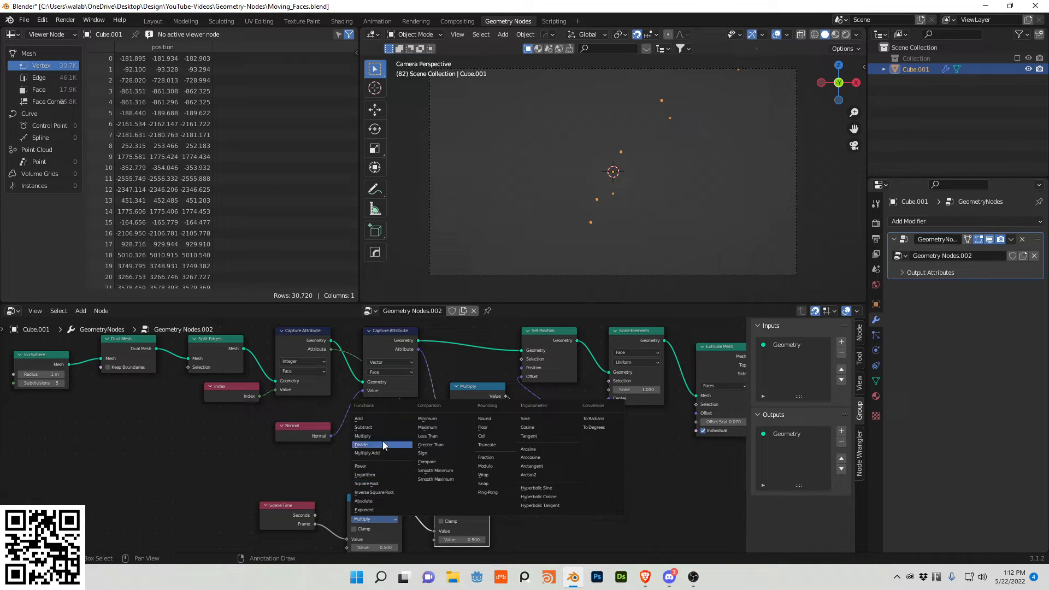
left_click(363, 435)
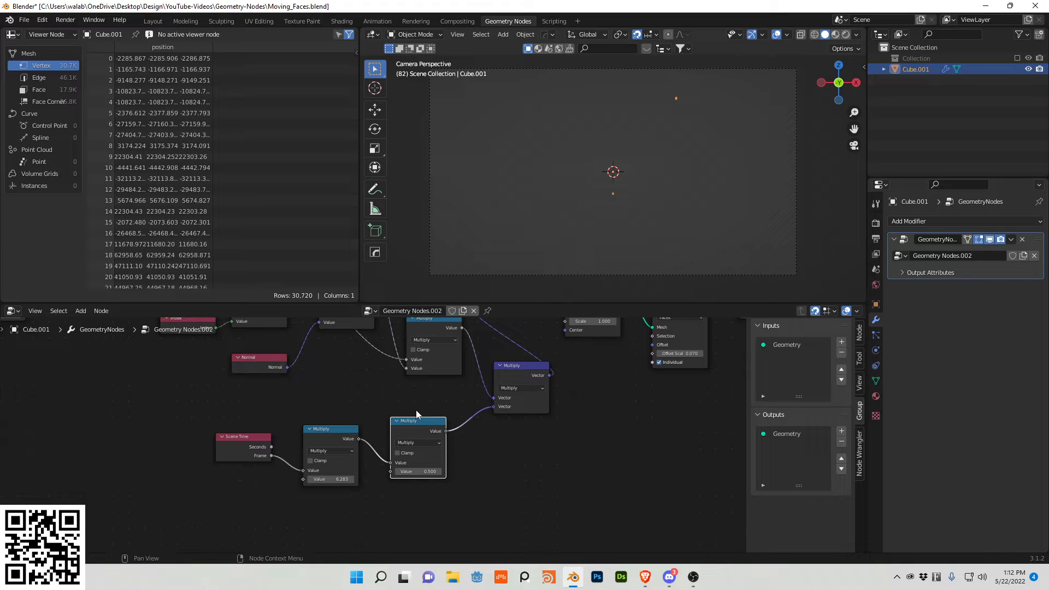
left_click(418, 442)
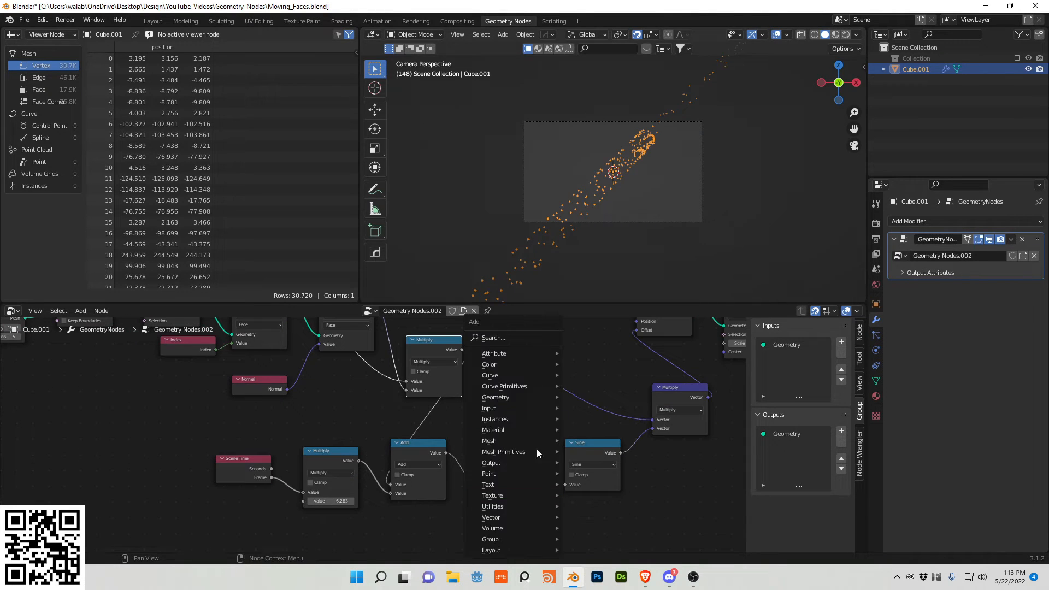
Insert a Map Range node between the Sine node and the Vector Multiply
type("mad")
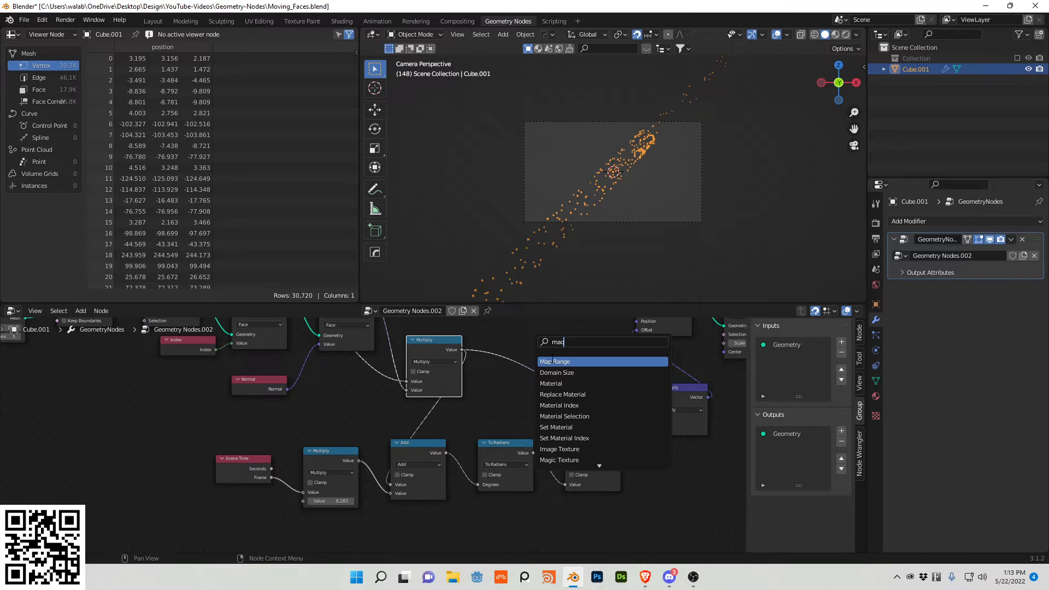
left_click(554, 362)
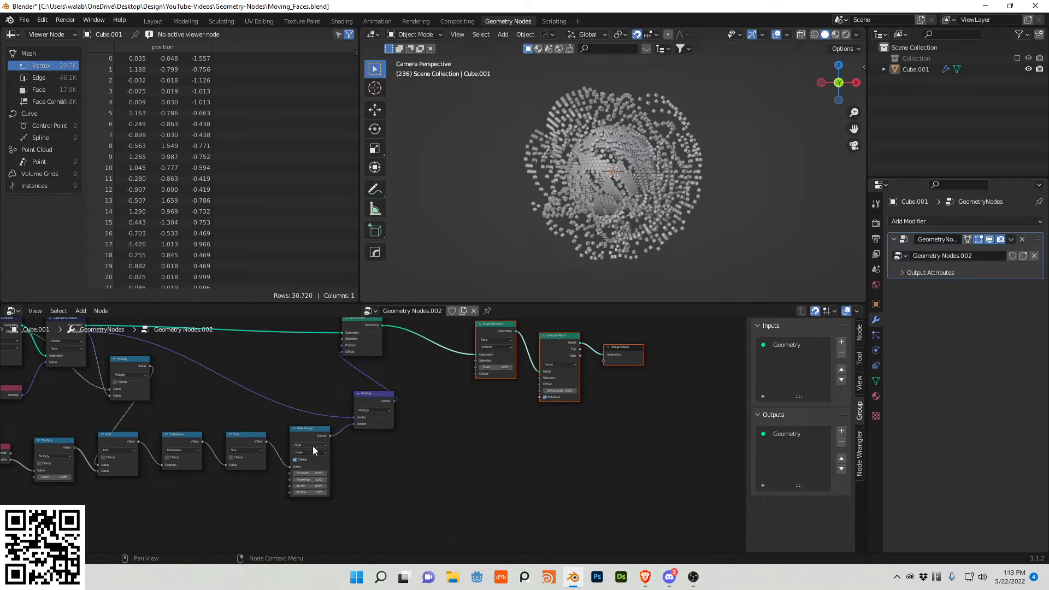
Add a second Map Range for the extrusion, set From Min -1, To Max 1.571, and play
left_click_drag(309, 436, 437, 428)
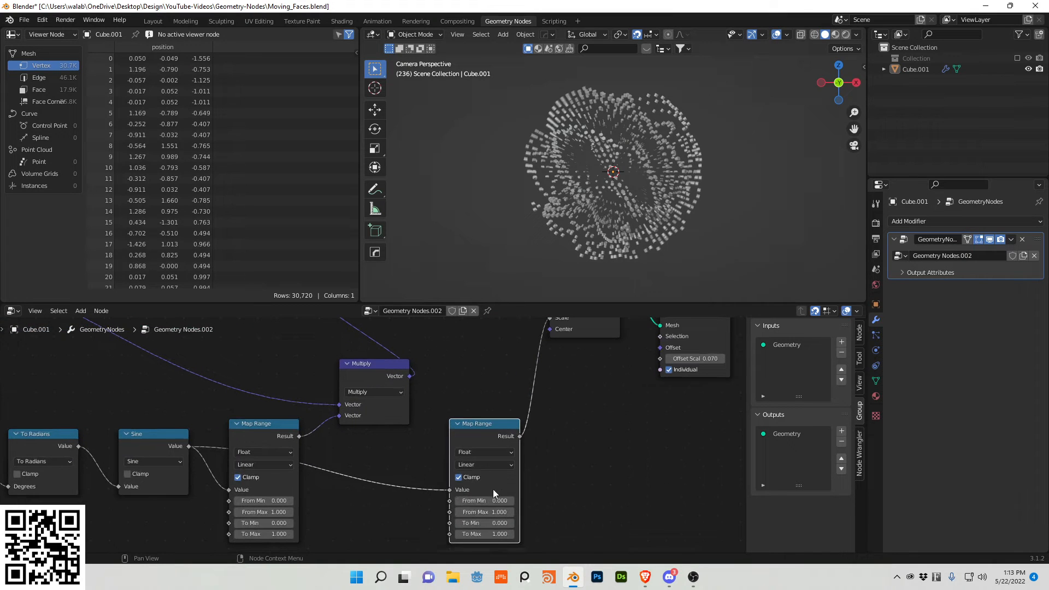
left_click(483, 500)
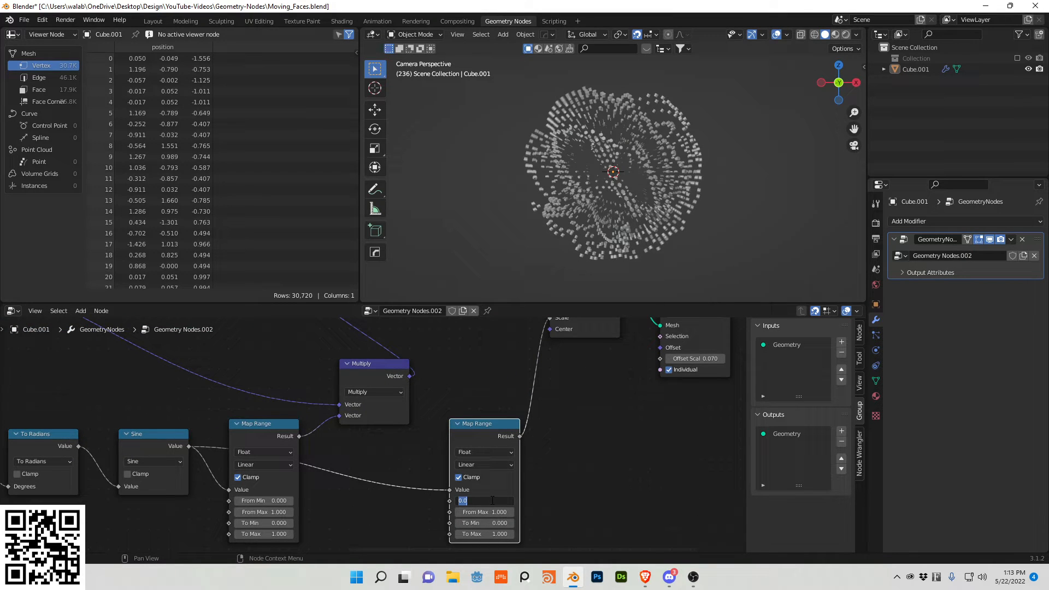
type("-1.000")
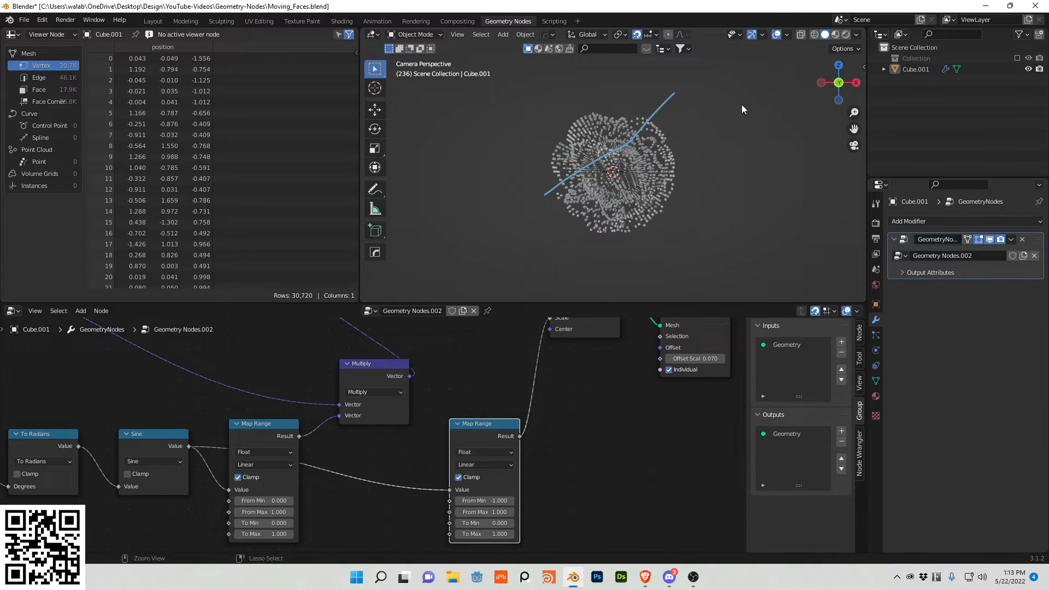
key("space")
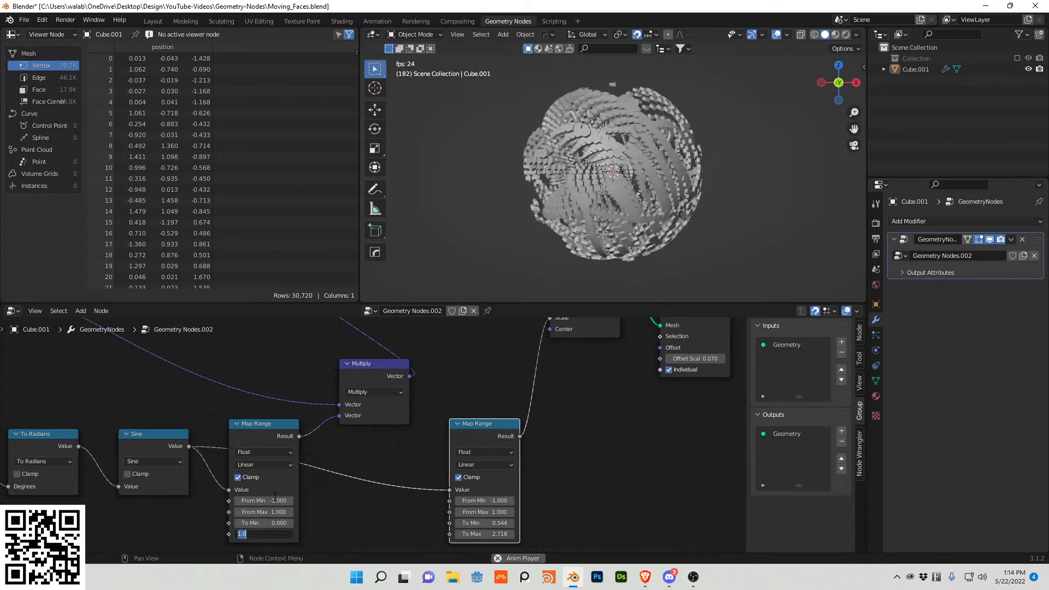
type("1.571")
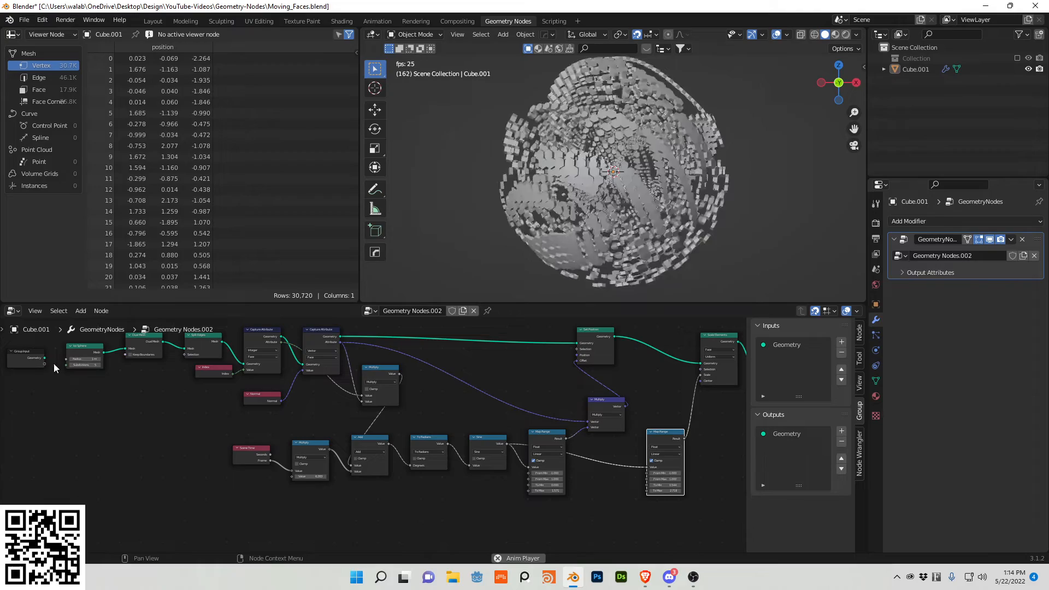
Expose the 6.283 multiplier as a 'speed' group input and add a scale output
left_click_drag(53, 368, 296, 478)
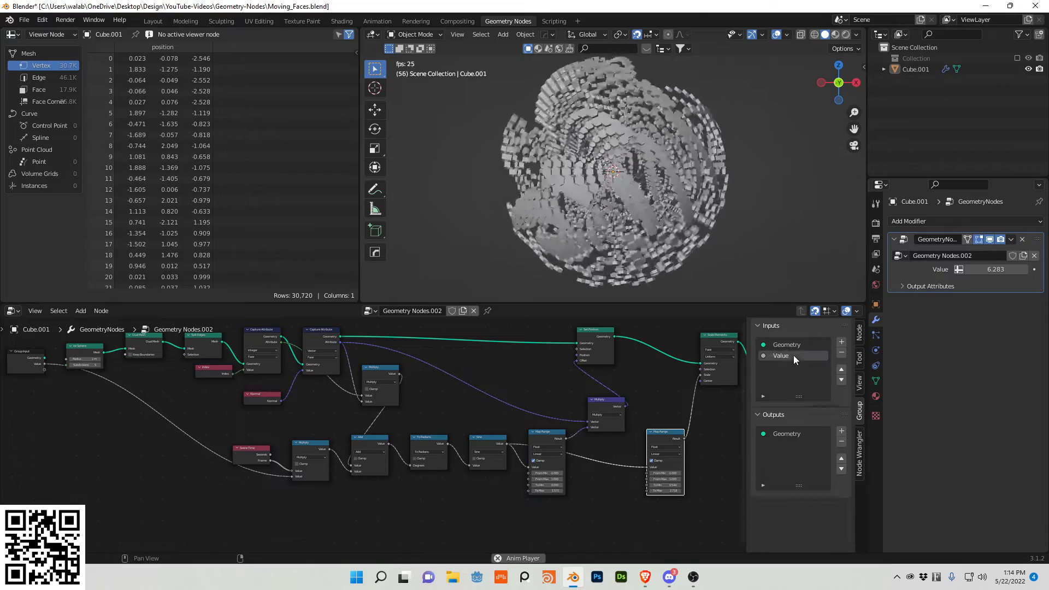
left_click(781, 355)
type("speed")
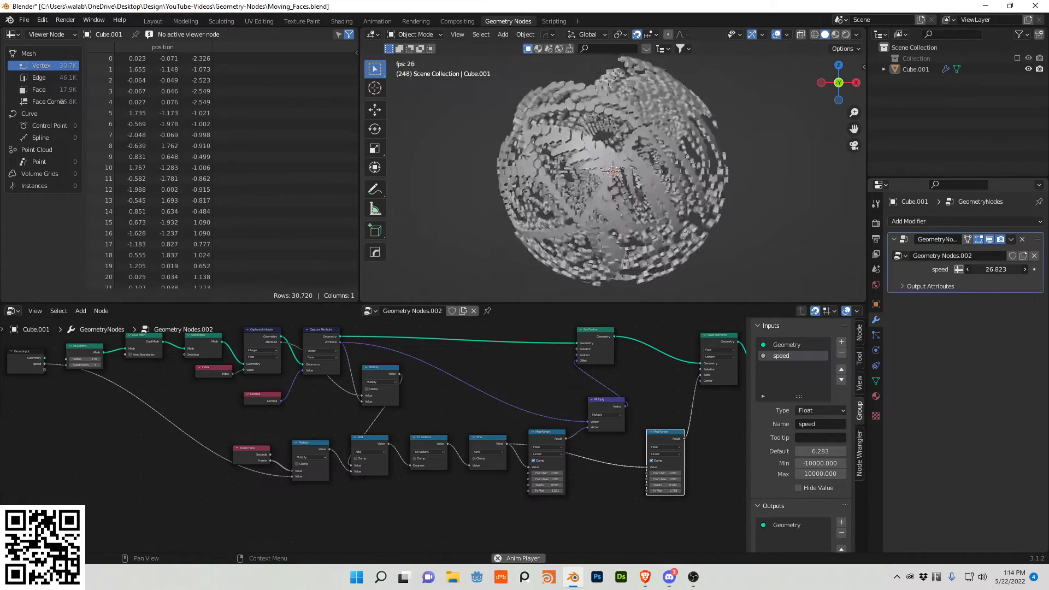
left_click(996, 268)
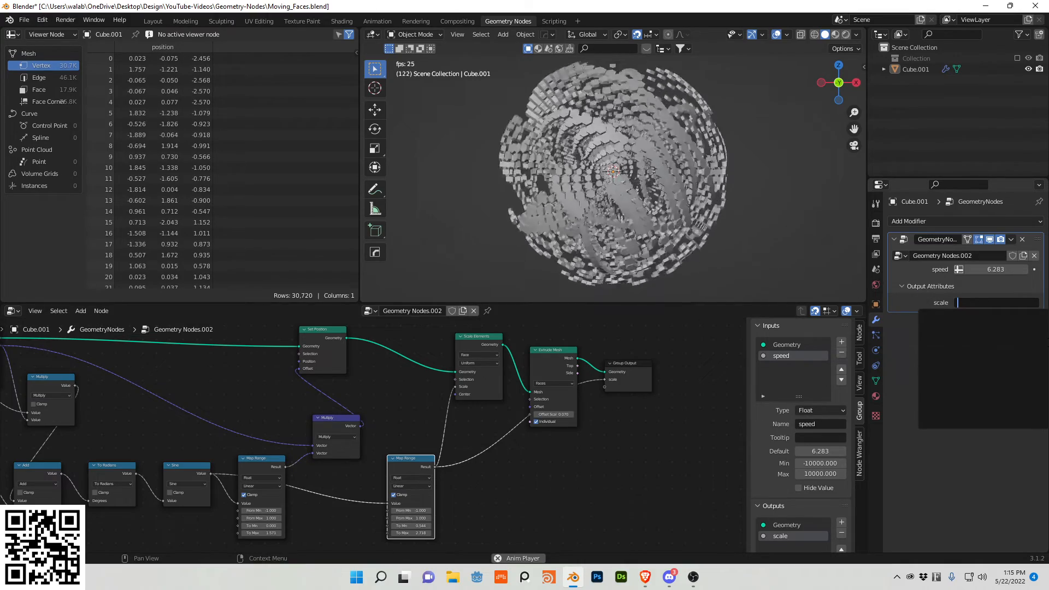
Enter 'scale' as the modifier's output attribute and add a Set Material node
type("scale")
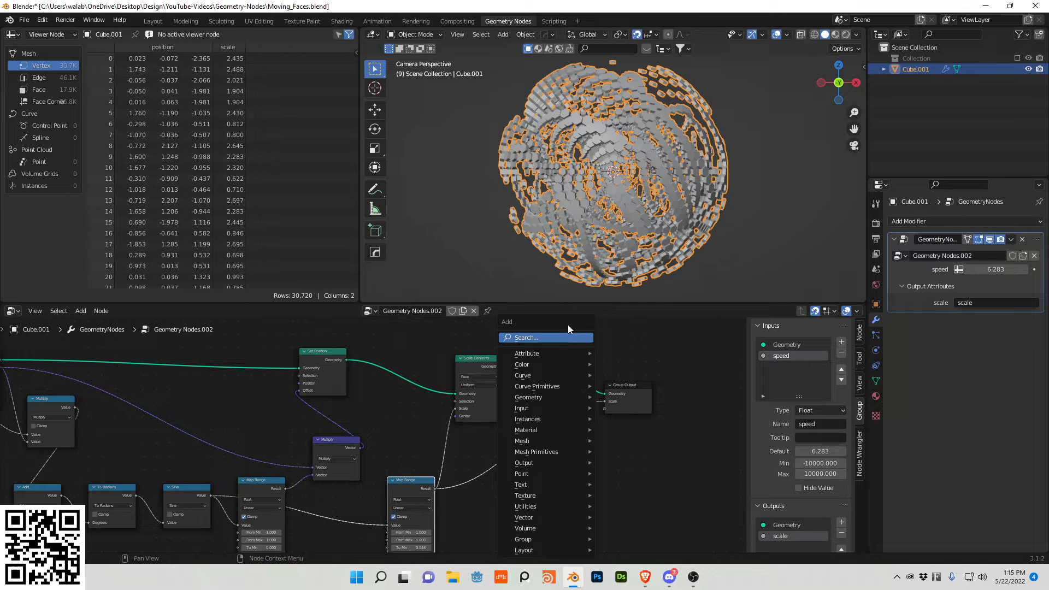
type("set")
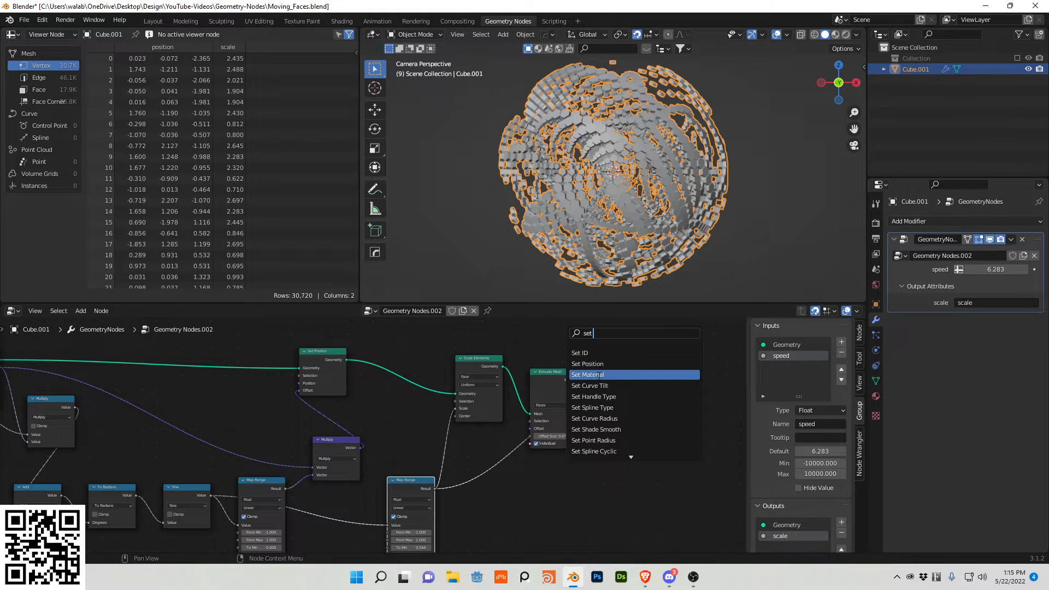
left_click(587, 374)
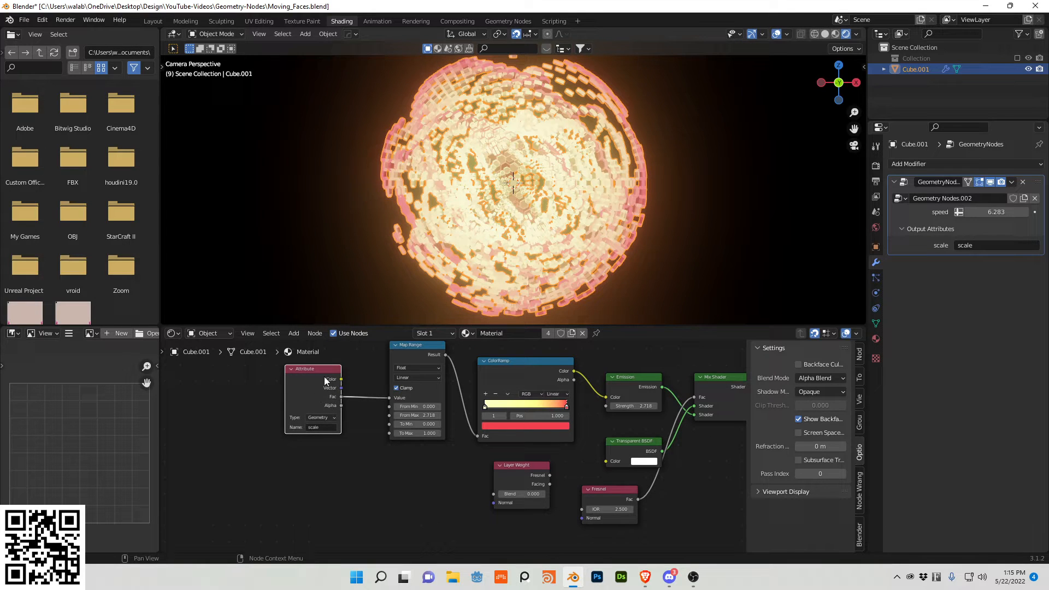
mouse_move(265, 394)
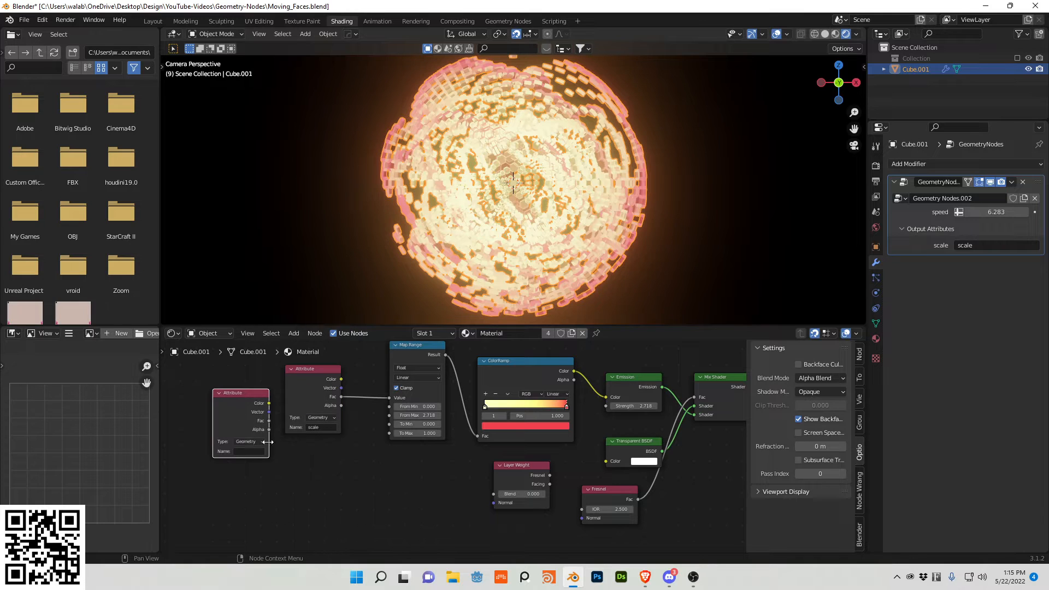
Finish the scale-driven emission and Fresnel material, then go to the render settings for Bloom
left_click(241, 451)
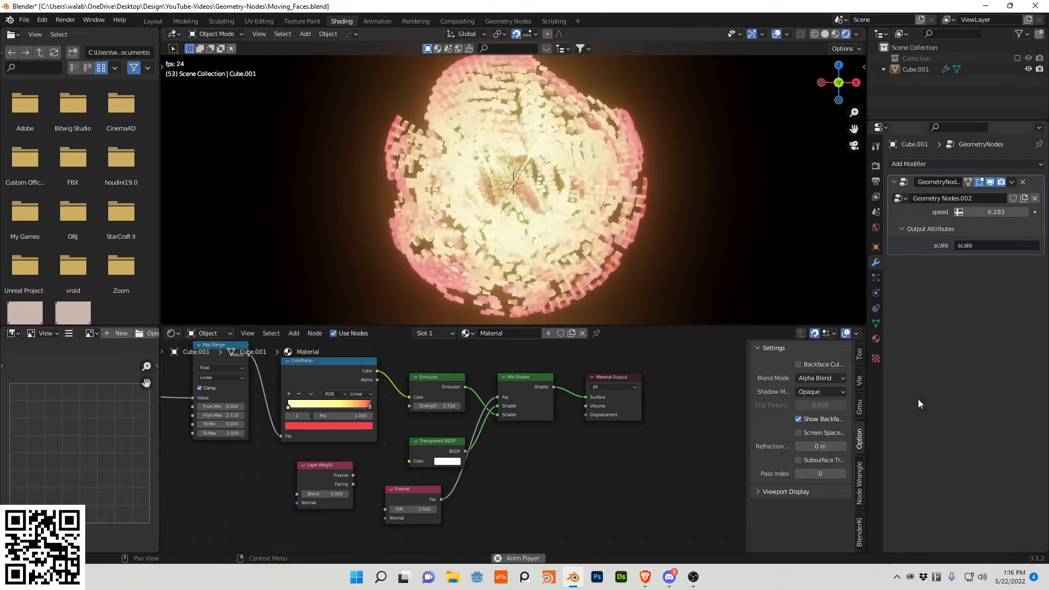
left_click(874, 165)
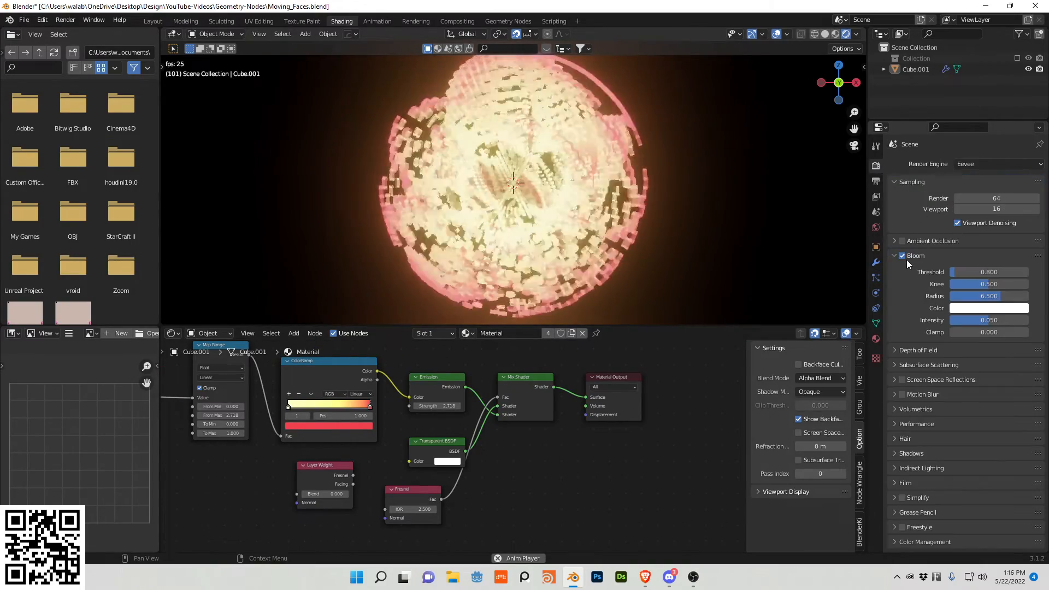
Show the Bloom settings and bring the Fresnel IOR down to about 0.906
left_click(436, 377)
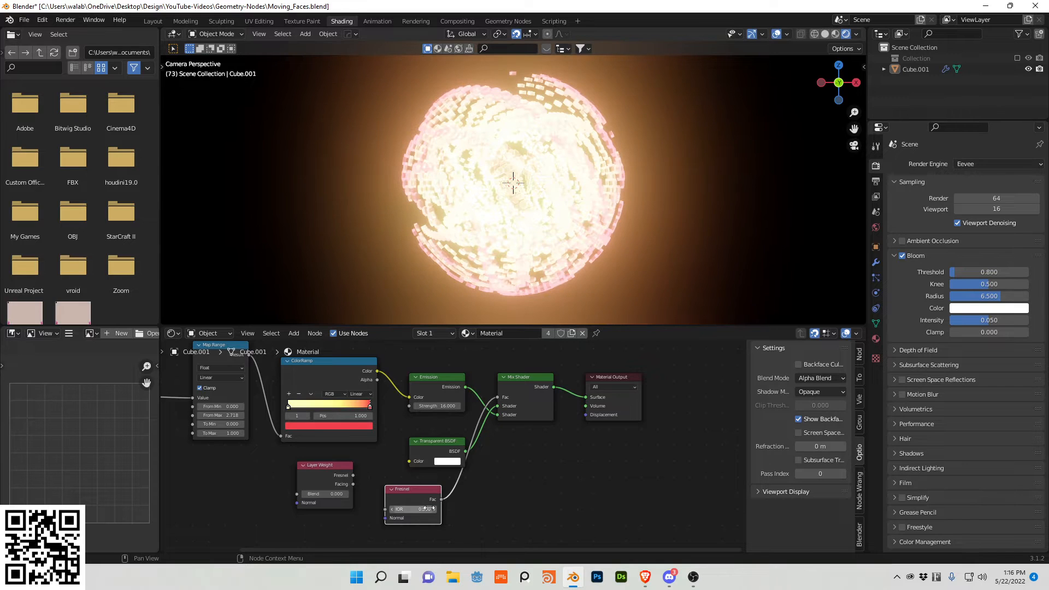
left_click_drag(413, 509, 432, 509)
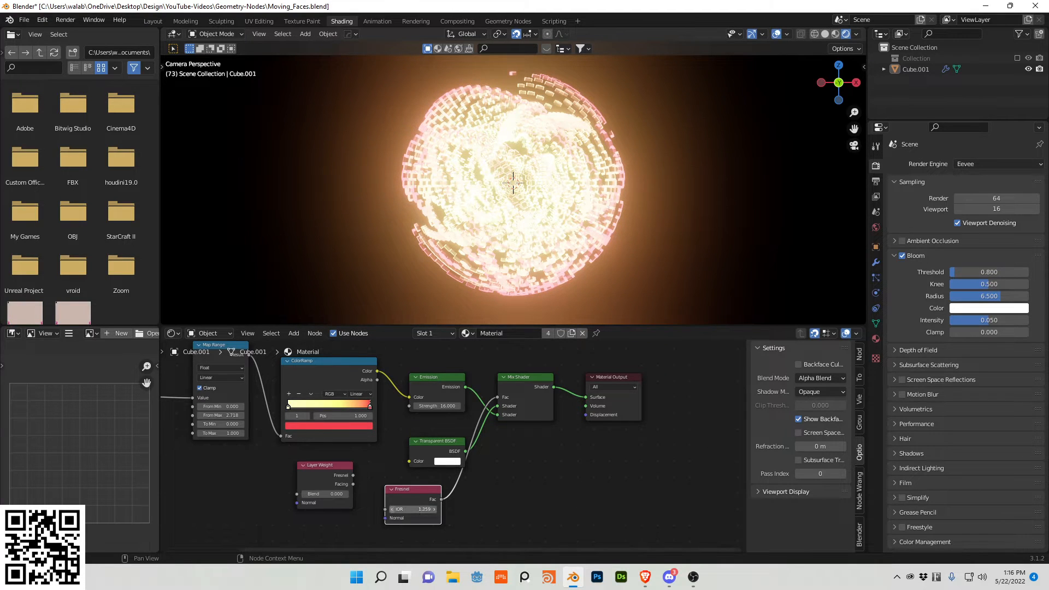
left_click_drag(413, 509, 391, 509)
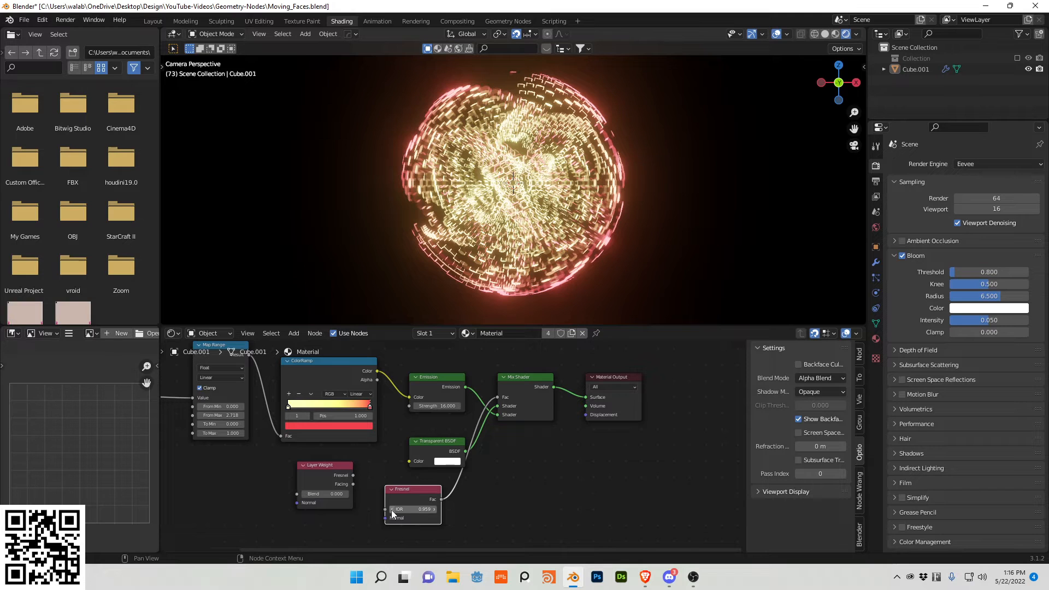
left_click(412, 509)
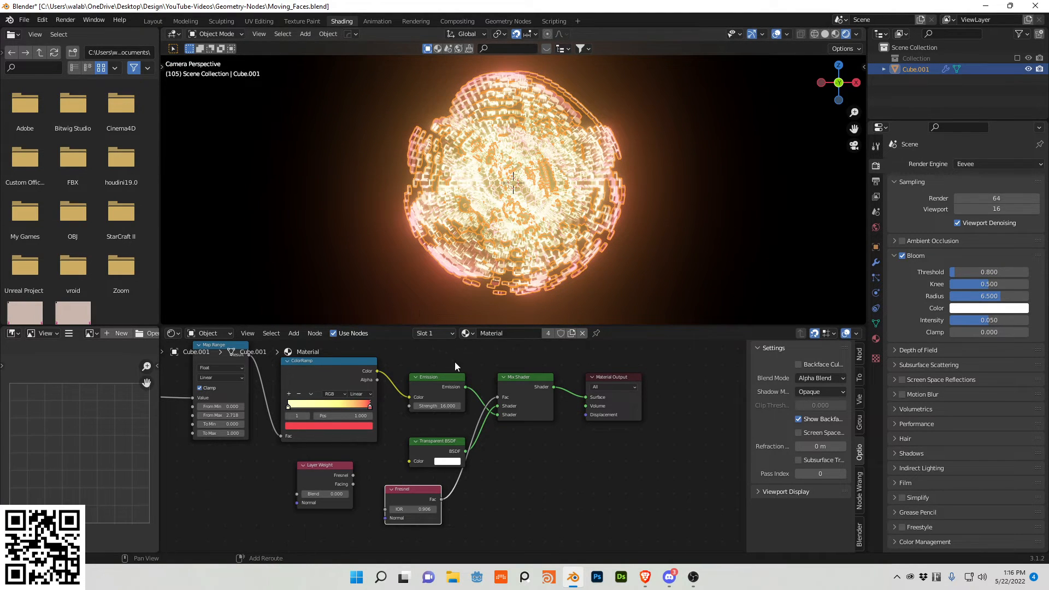
Add a Mirror modifier to the sphere and enable the Y axis
left_click(876, 262)
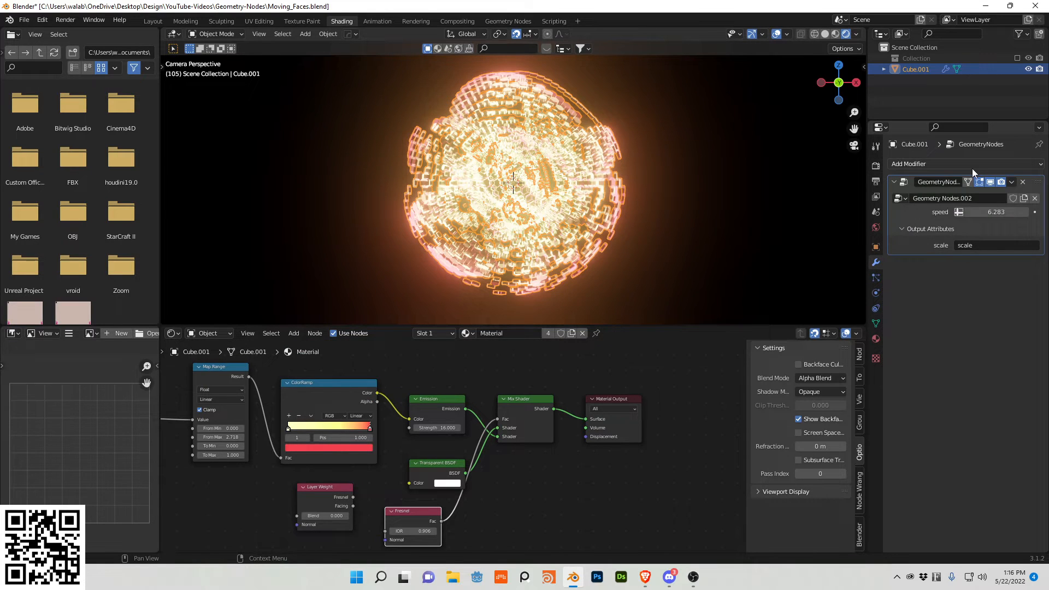
left_click(937, 164)
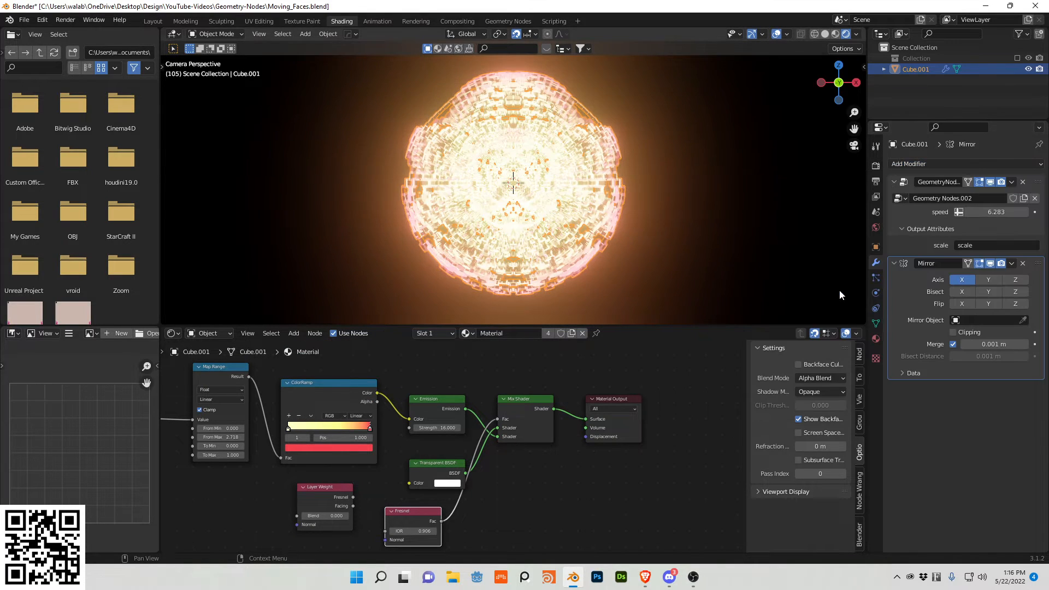
left_click(961, 292)
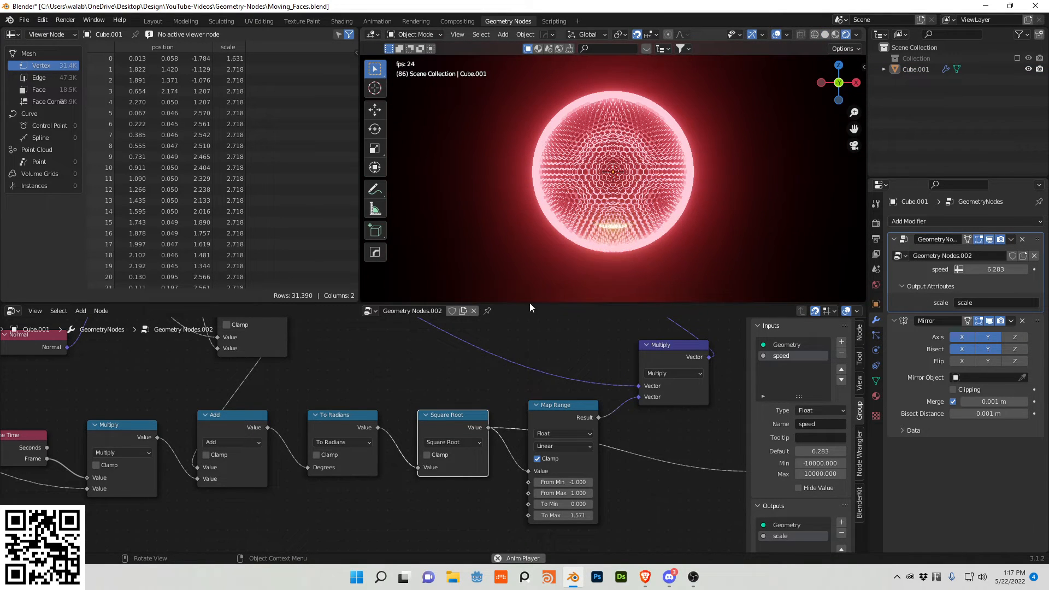
Switch the math node to Logarithm, then to Ping-Pong with scale 4.1
left_click(452, 441)
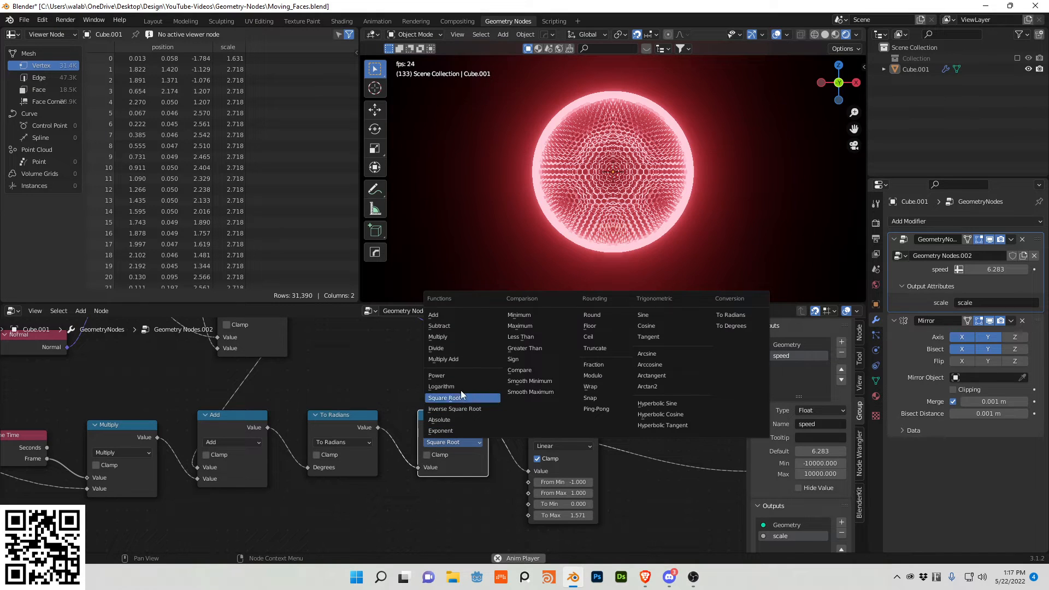
left_click(441, 387)
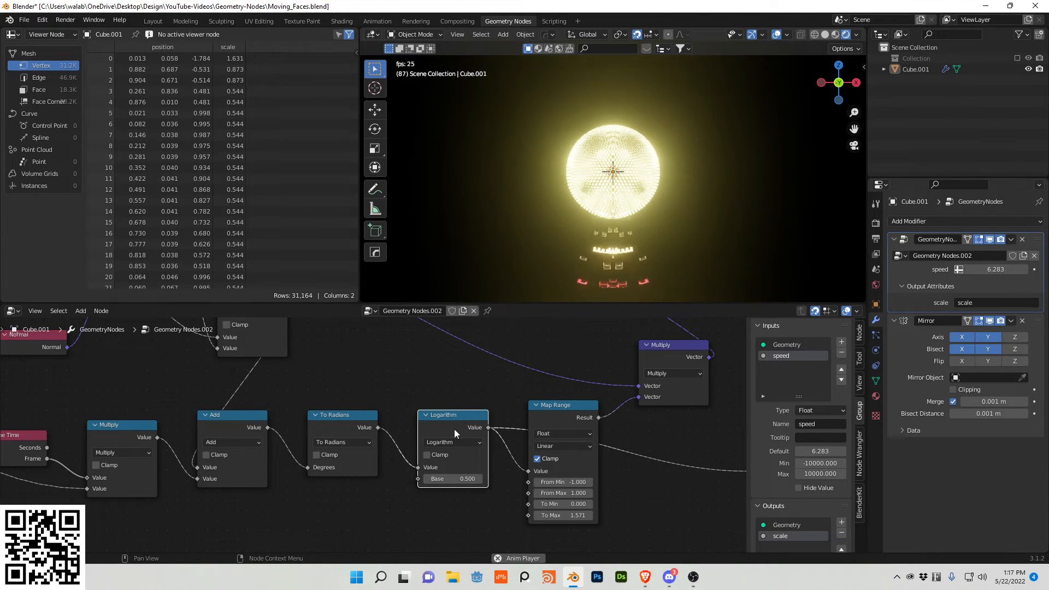
left_click(453, 442)
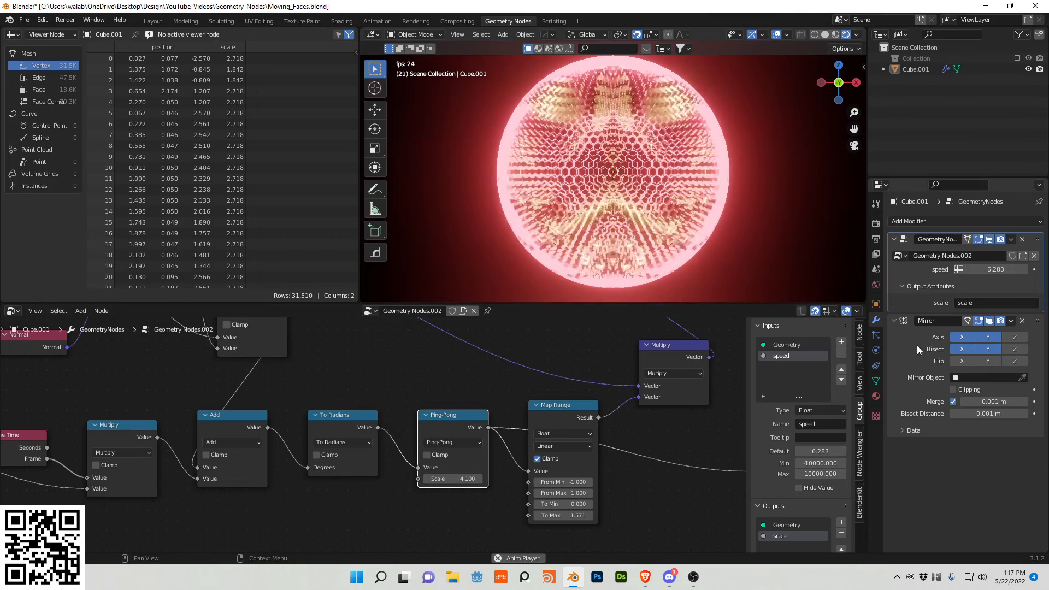
left_click(963, 221)
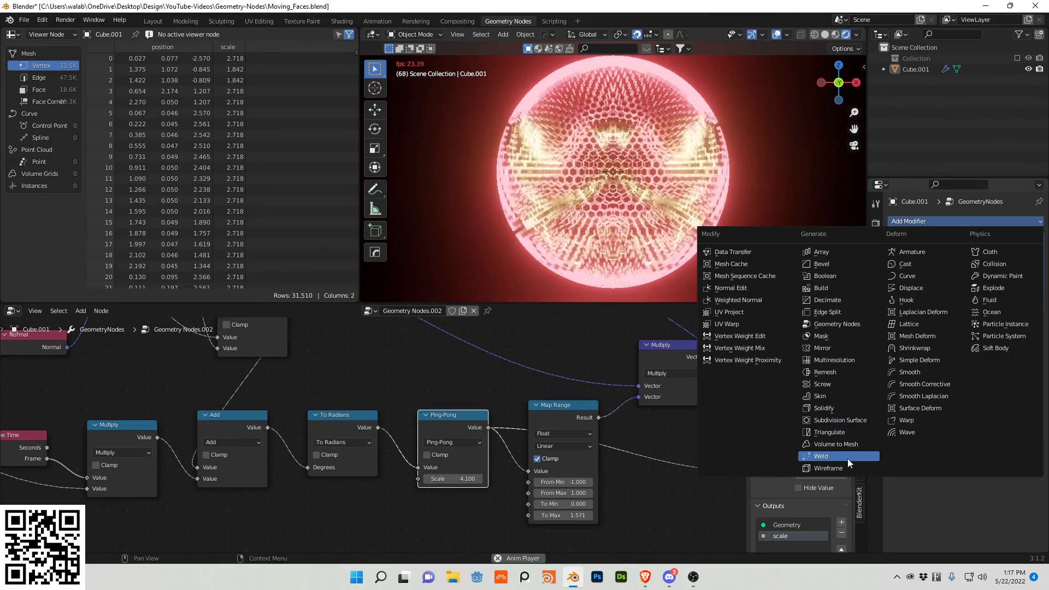
Add a Wireframe modifier with 0.02 m thickness and Replace Original on
left_click(828, 468)
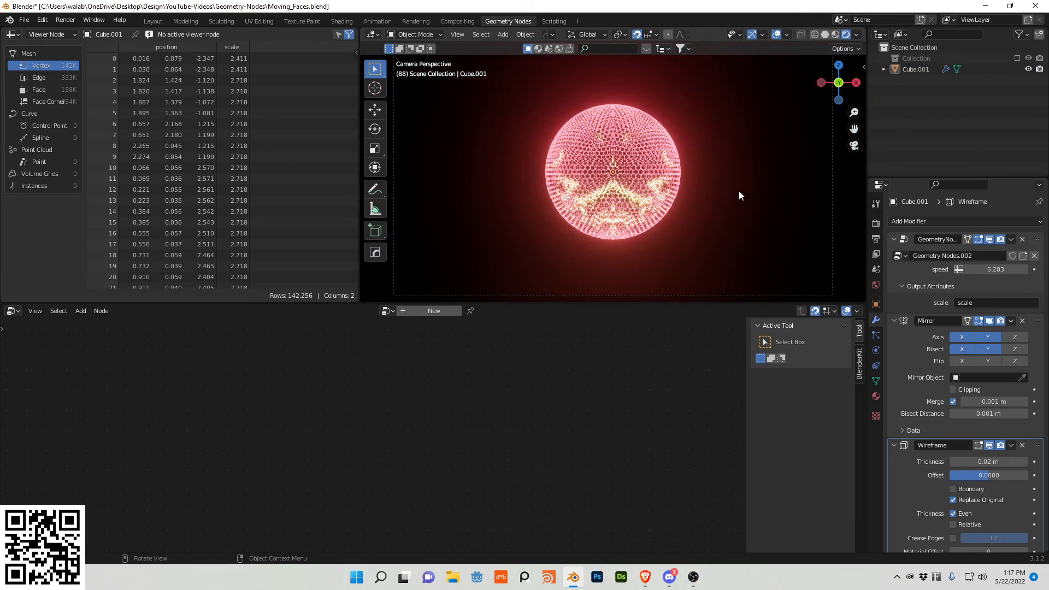
scroll("up", 3)
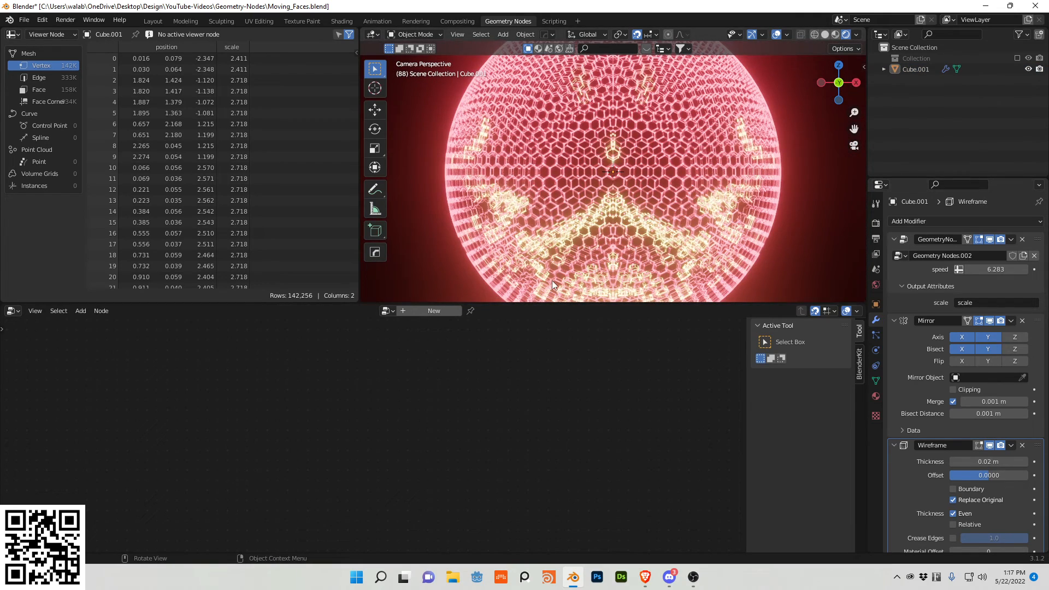